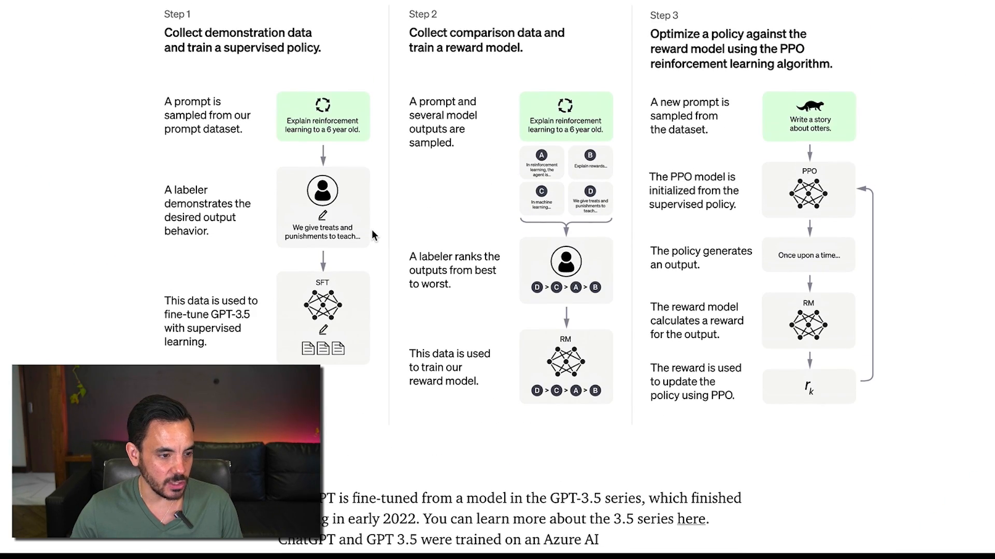
Step: Write the prompt 'Give me 20 keyword ideas for' the Philips Hue spotlight starter kit
{"action": "scroll", "scroll_direction": "down", "scroll_amount": 3}
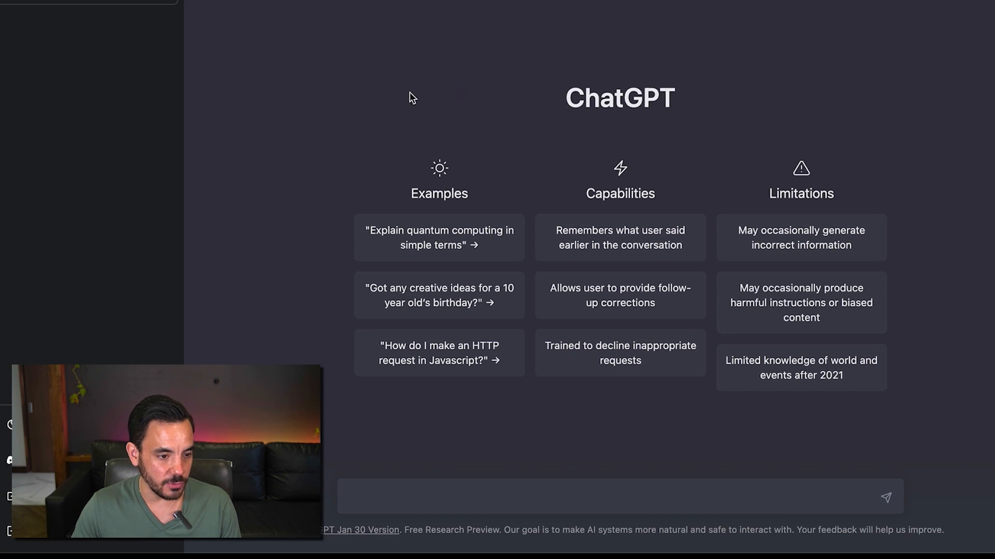
{"action": "mouse_move", "coordinate": [742, 158]}
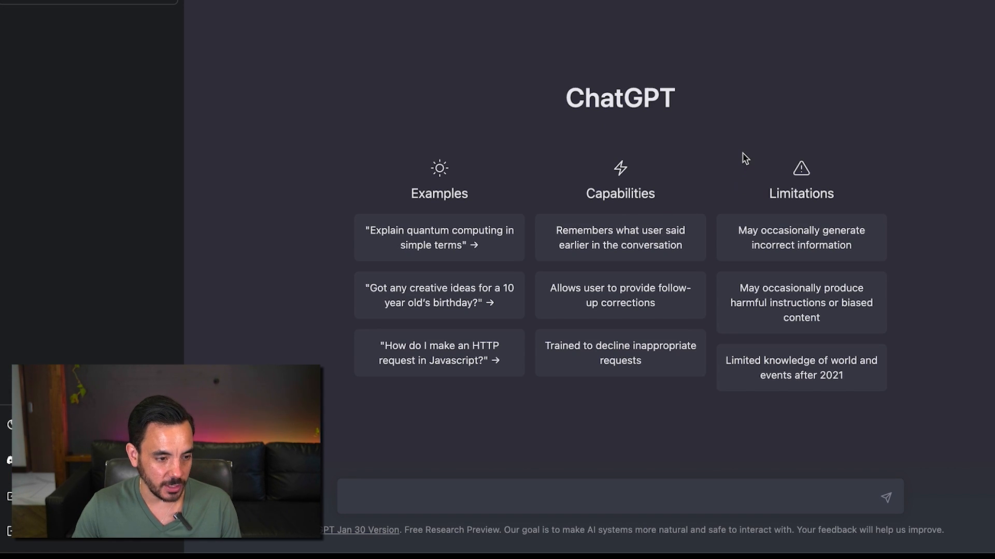
{"action": "mouse_move", "coordinate": [845, 205]}
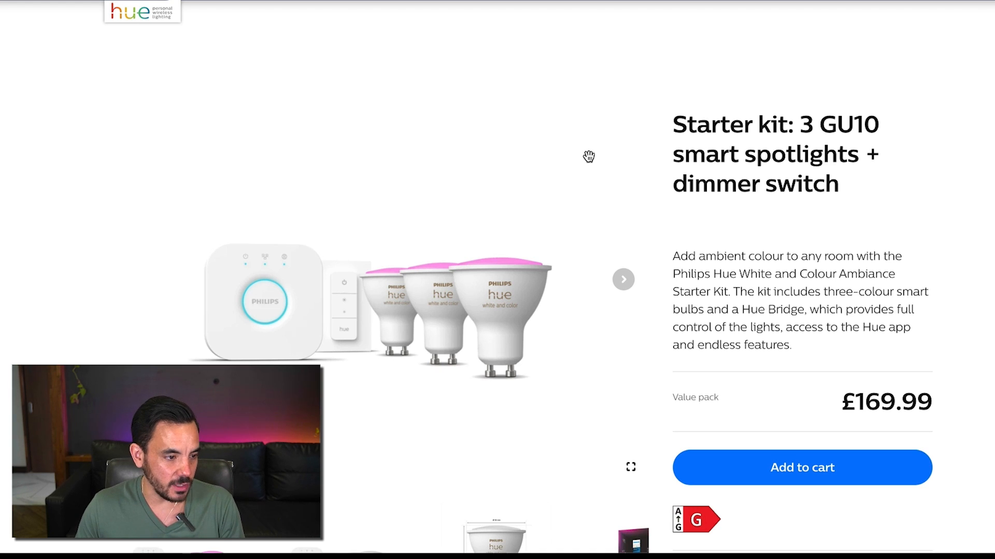
{"action": "scroll", "scroll_direction": "down", "scroll_amount": 3}
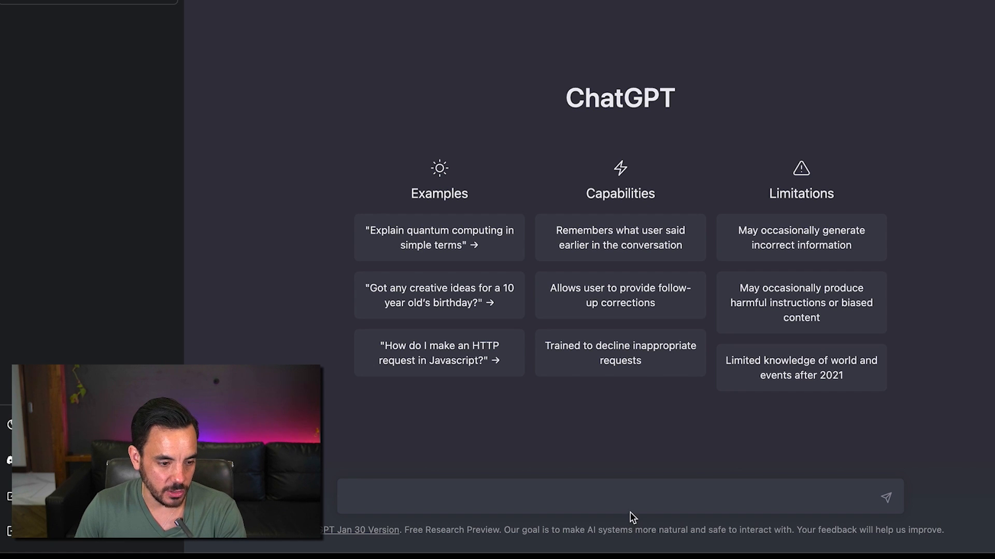
{"action": "type", "text": "Give"}
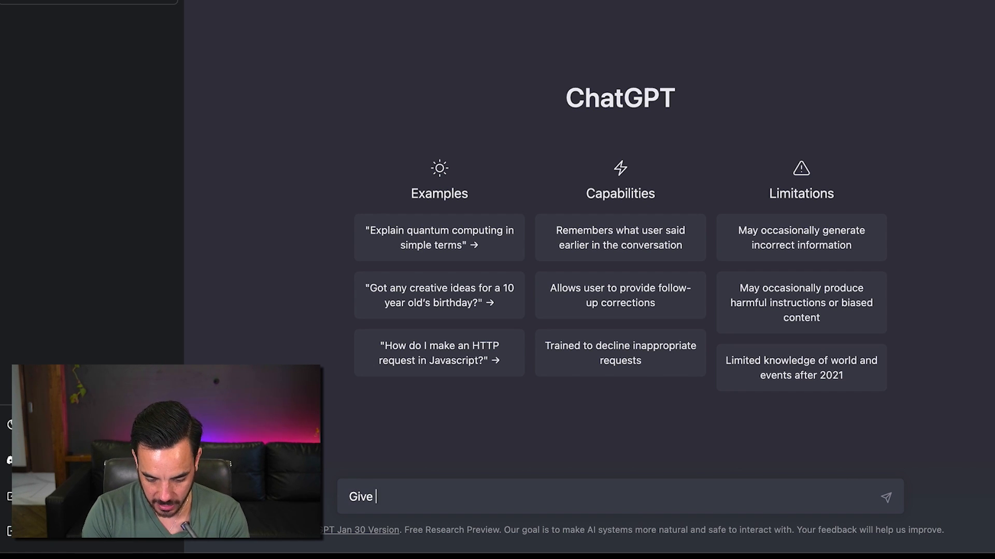
{"action": "type", "text": "me 20 key"}
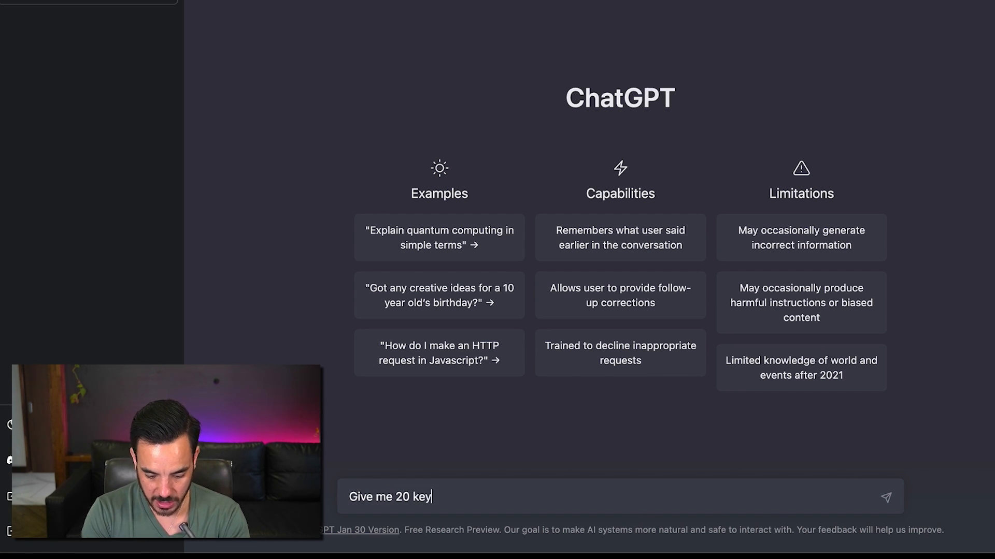
{"action": "type", "text": "word ideas for"}
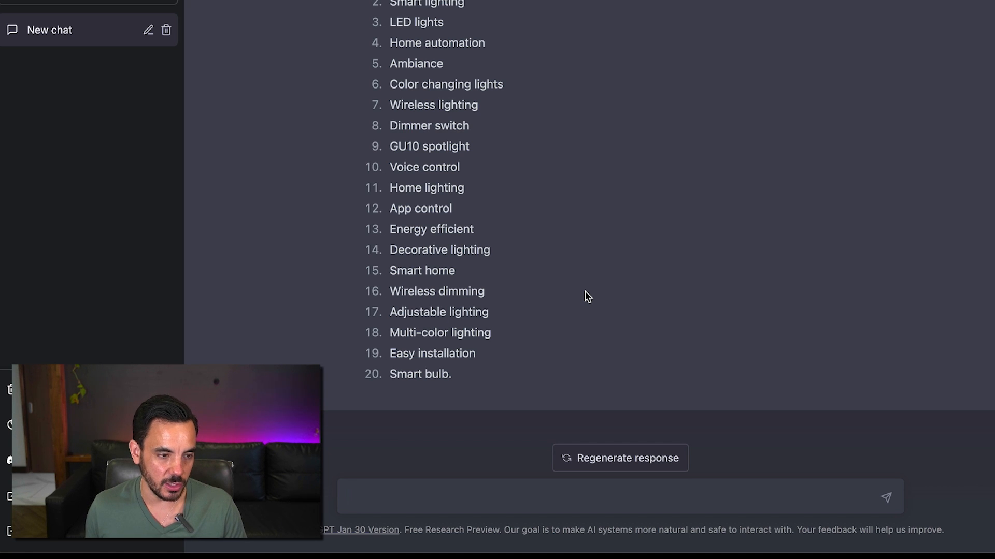
Step: Retitle the chat after Philips Hue and pick out the keyword Smart lighting
{"action": "type", "text": "Philip"}
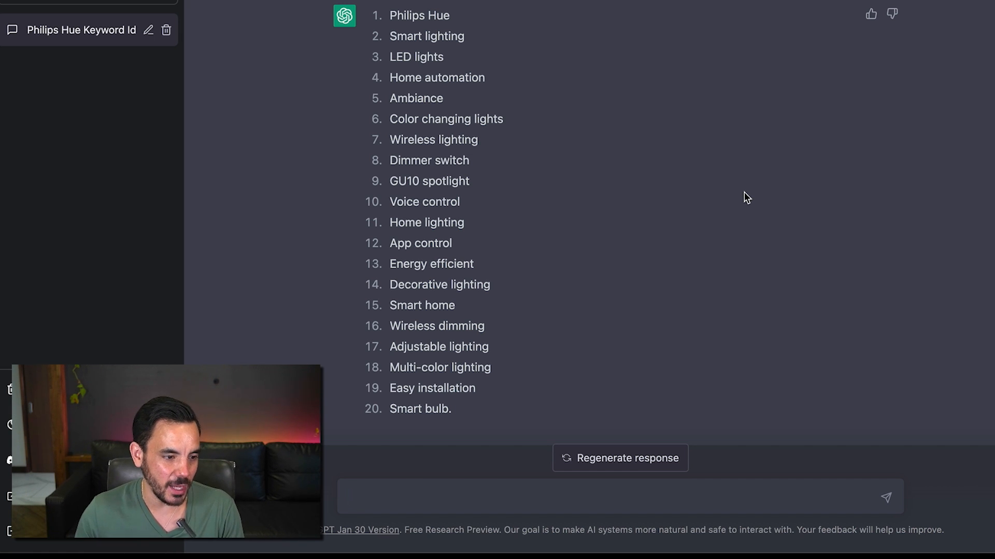
{"action": "double_click", "coordinate": [427, 36]}
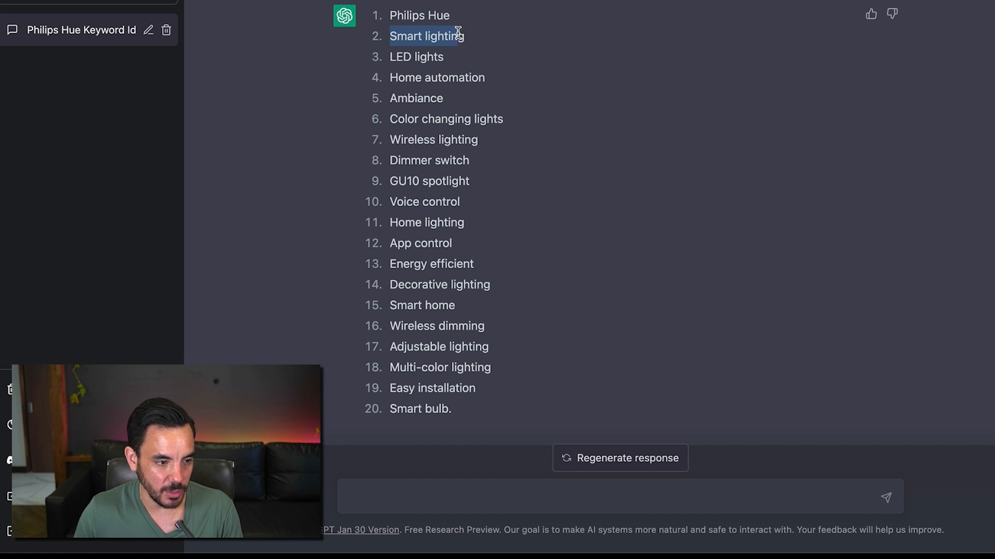
{"action": "mouse_move", "coordinate": [425, 97]}
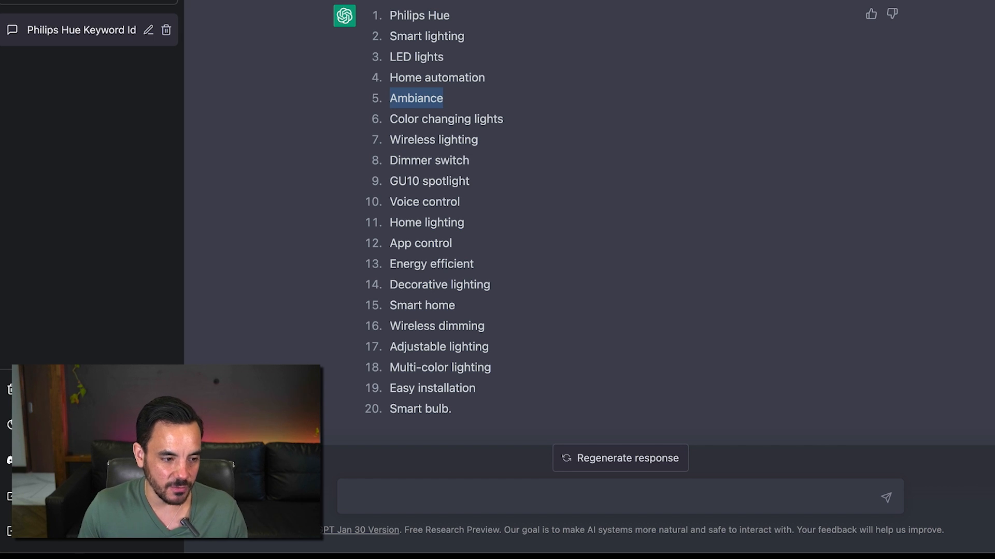
{"action": "mouse_move", "coordinate": [191, 134]}
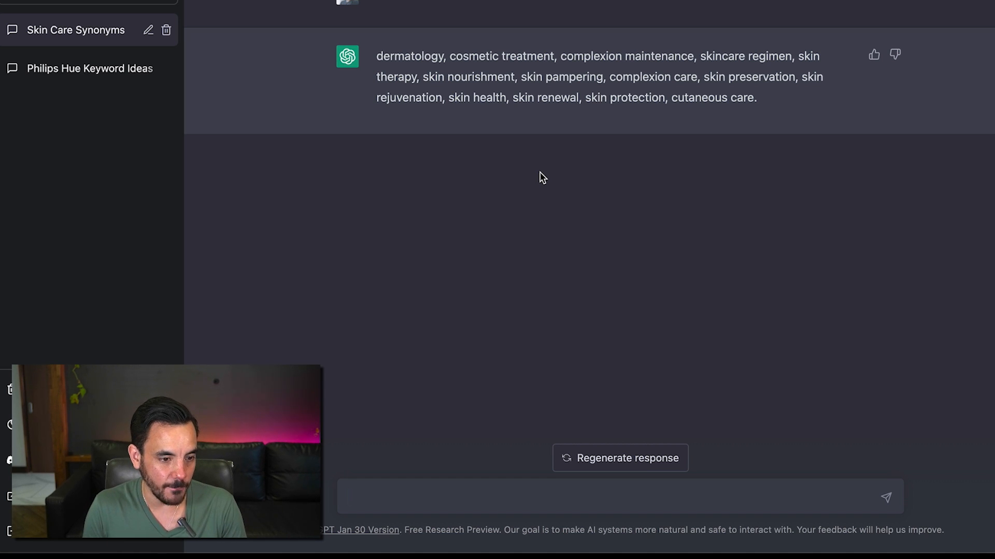
{"action": "mouse_move", "coordinate": [582, 180]}
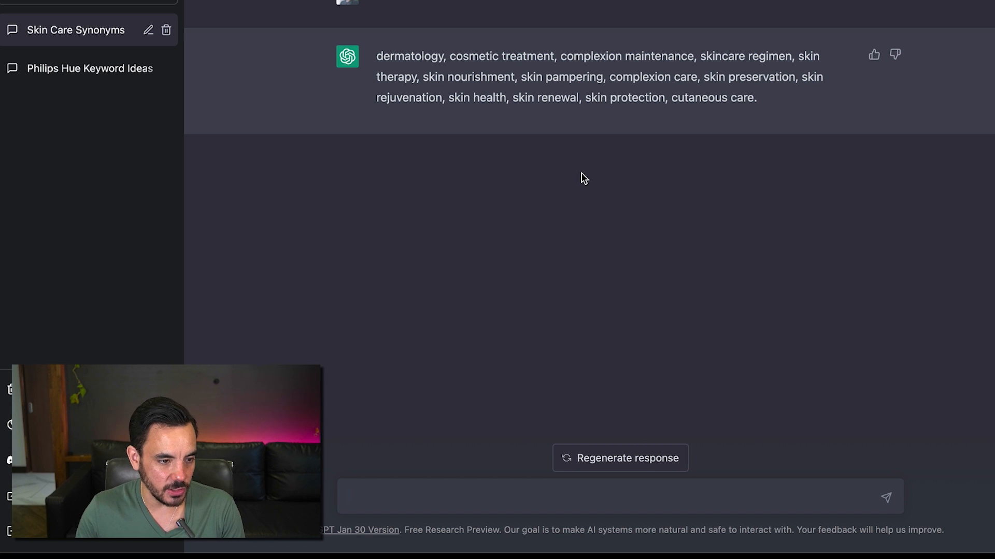
Step: Select the comma-separated list of skin care synonyms in the new chat
{"action": "left_click_drag", "start_coordinate": [377, 56], "coordinate": [756, 98]}
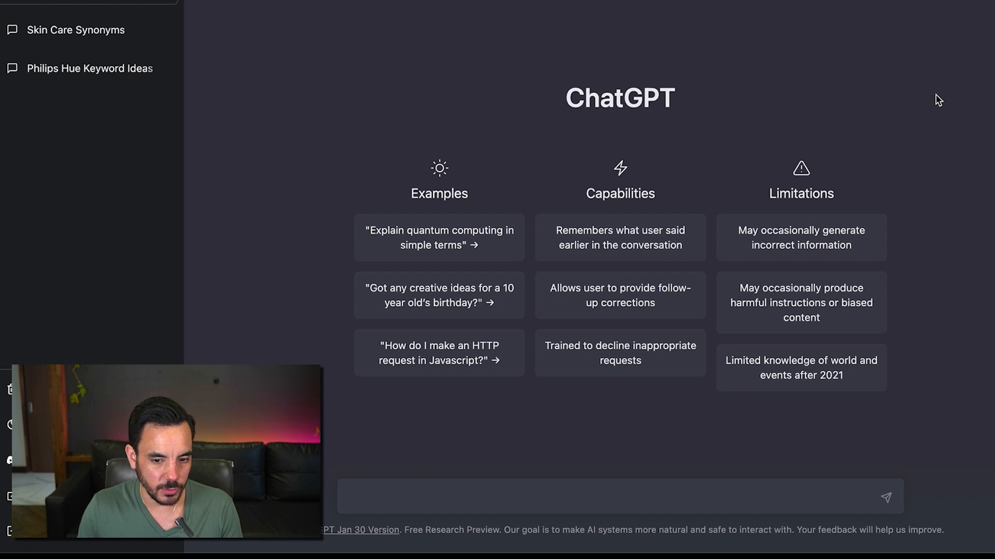
{"action": "mouse_move", "coordinate": [676, 501]}
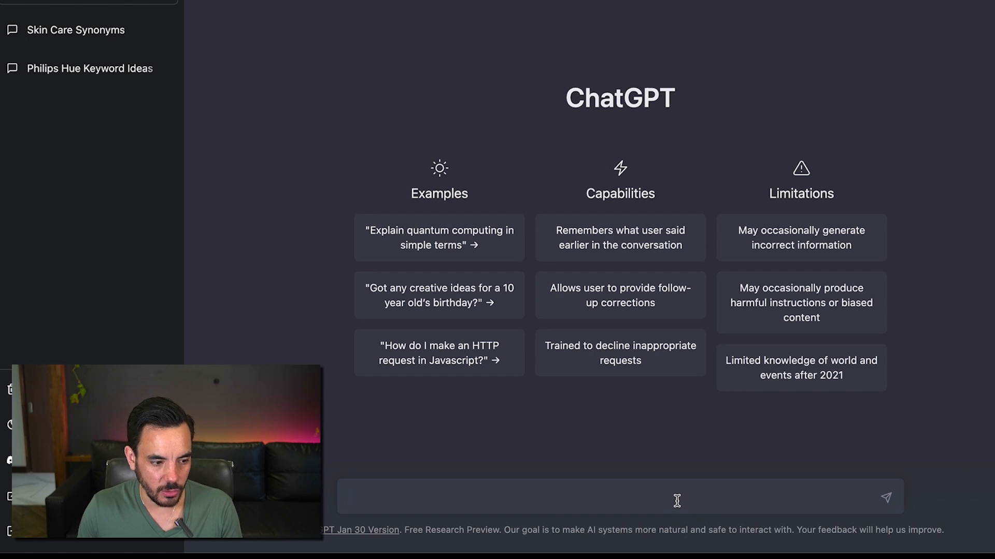
Step: Ask 'What's the average conversion rate of usa ecommerce' sites in the female beauty niche
{"action": "type", "text": "What's the"}
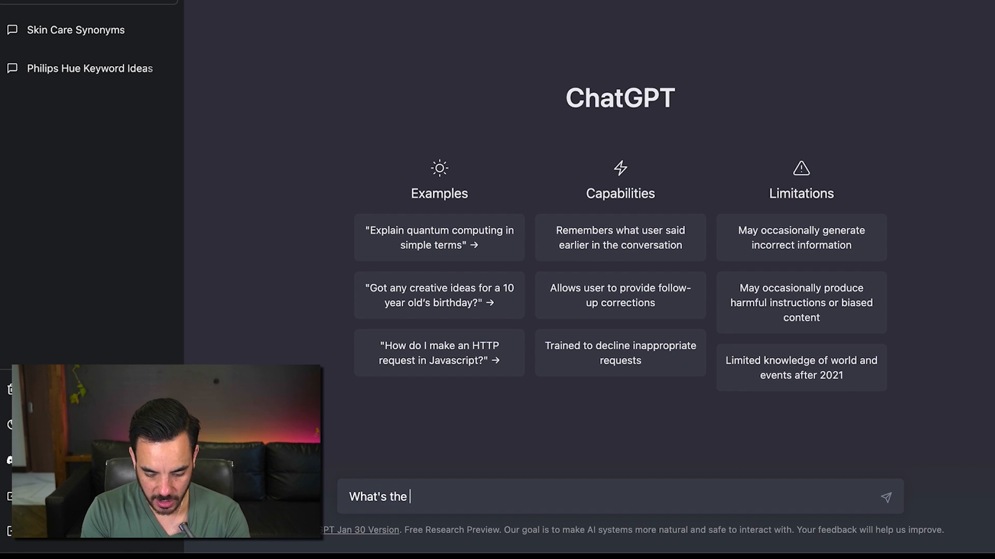
{"action": "type", "text": "average conv"}
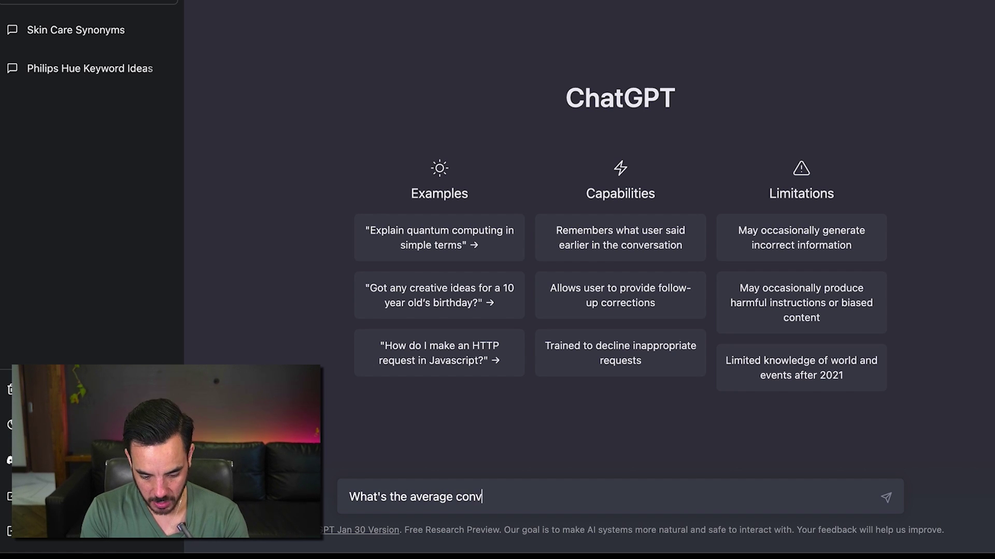
{"action": "type", "text": "ersion rate of"}
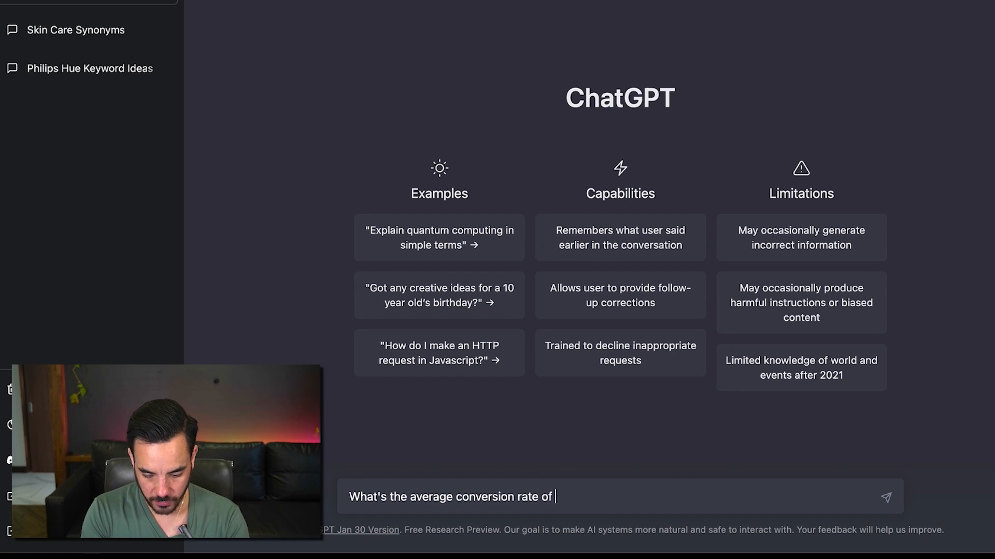
{"action": "type", "text": "usa ecom"}
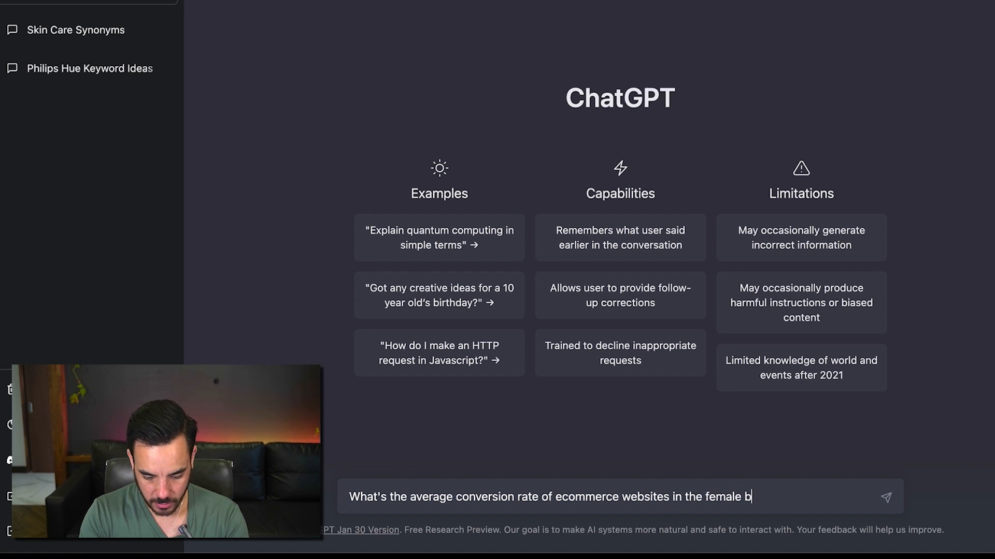
{"action": "type", "text": "eauty nicghe"}
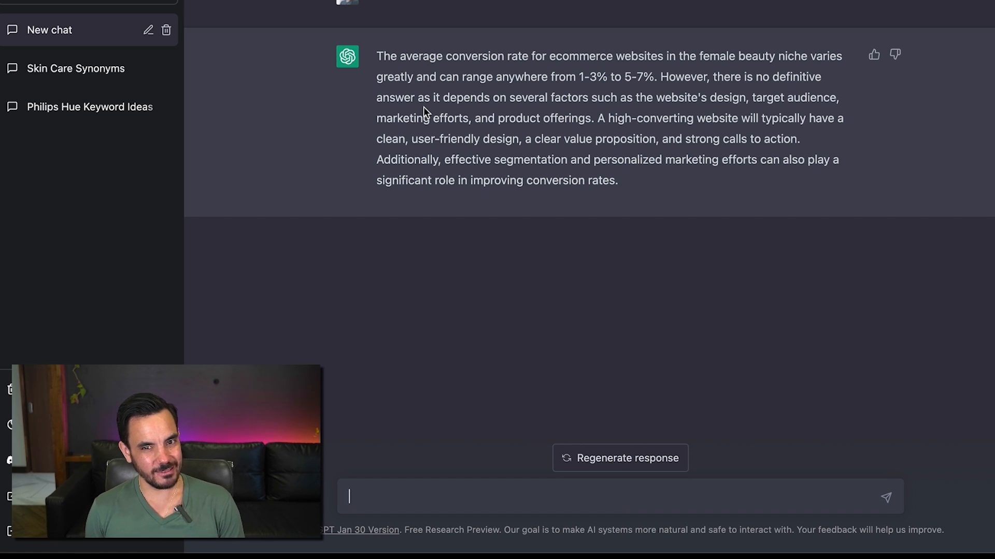
Step: Retitle the chat as Average Conversion Rate and pick out the 5-7% range
{"action": "type", "text": "Average Conversion R"}
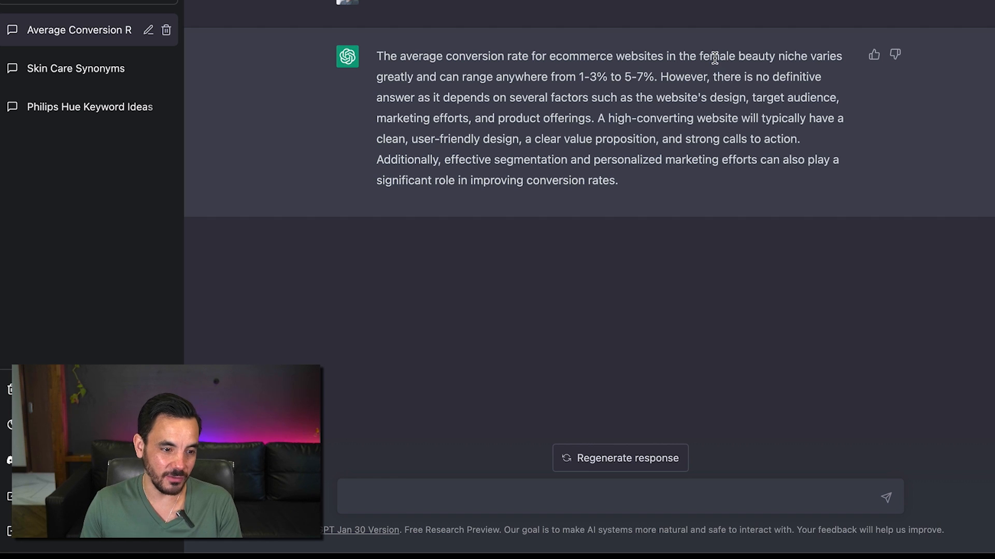
{"action": "mouse_move", "coordinate": [718, 192]}
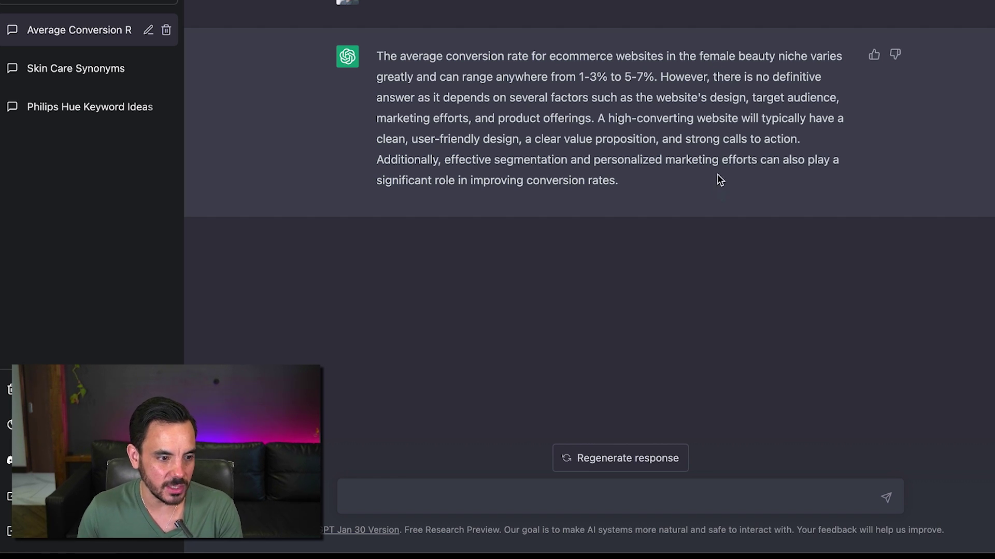
{"action": "mouse_move", "coordinate": [575, 74]}
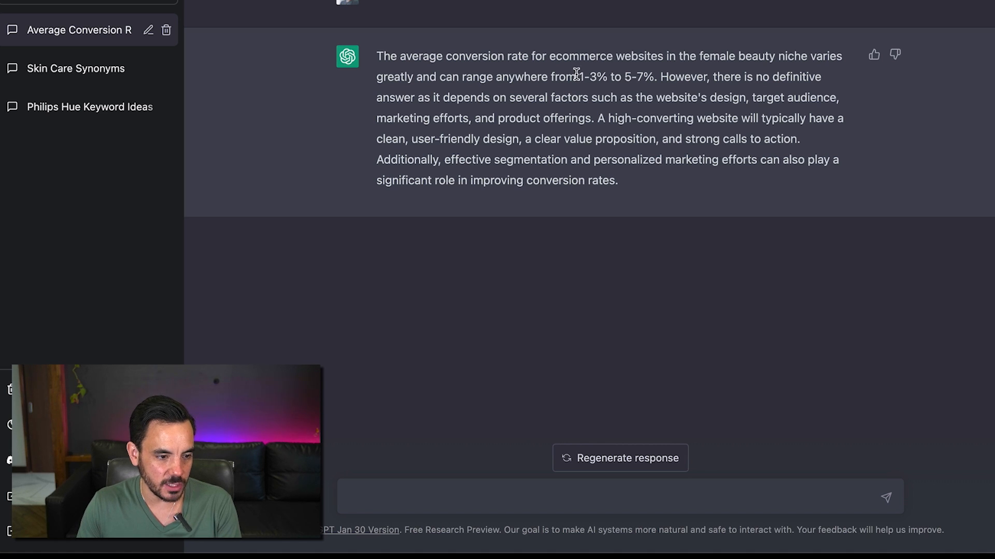
{"action": "double_click", "coordinate": [595, 77]}
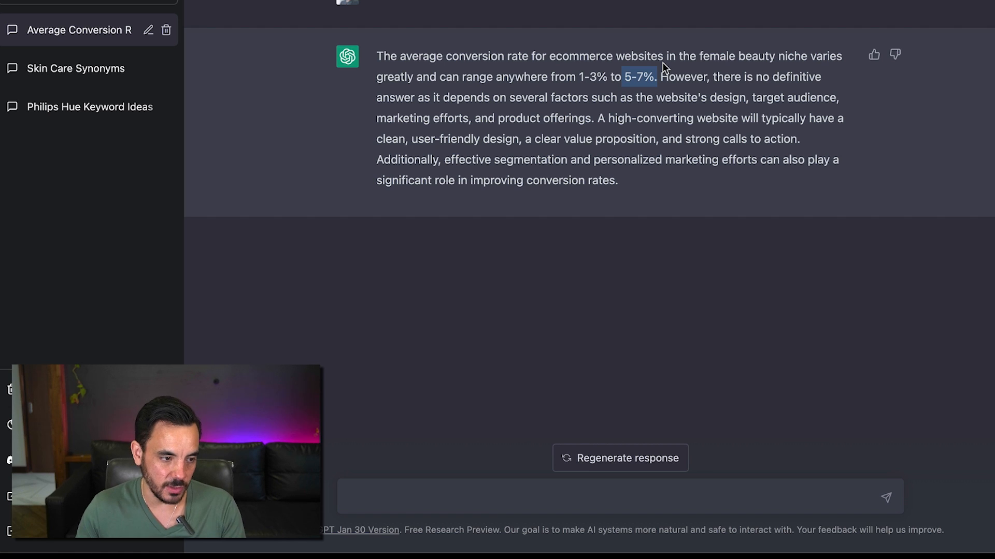
{"action": "mouse_move", "coordinate": [685, 178]}
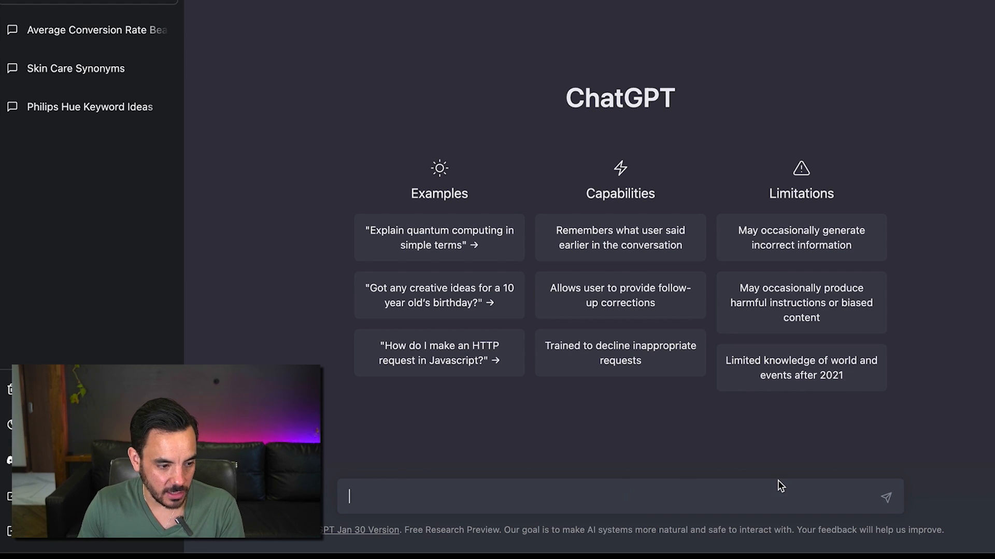
Step: Ask 'Write 10 google ads headlines for' the Philips Hue starter kit product URL
{"action": "type", "text": "Wtie"}
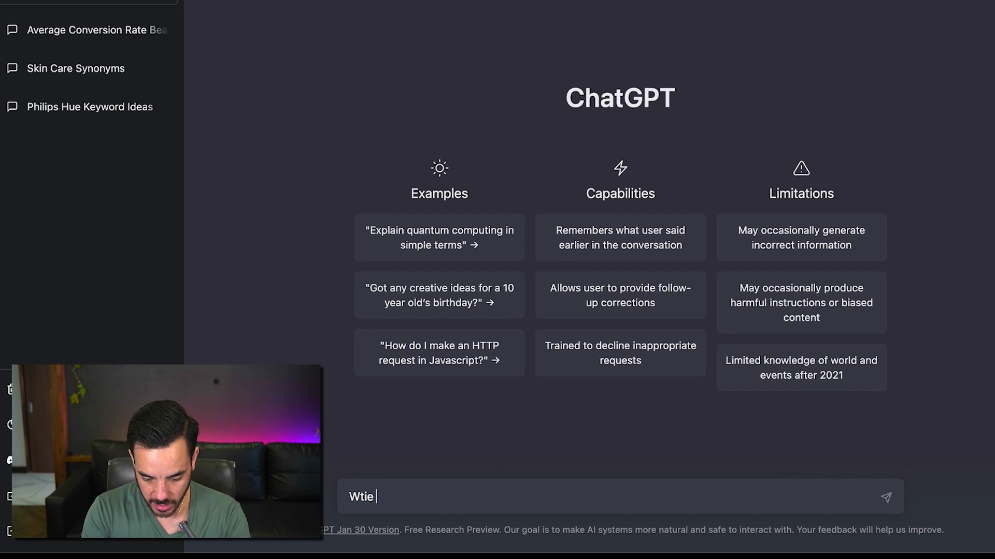
{"action": "type", "text": "Write"}
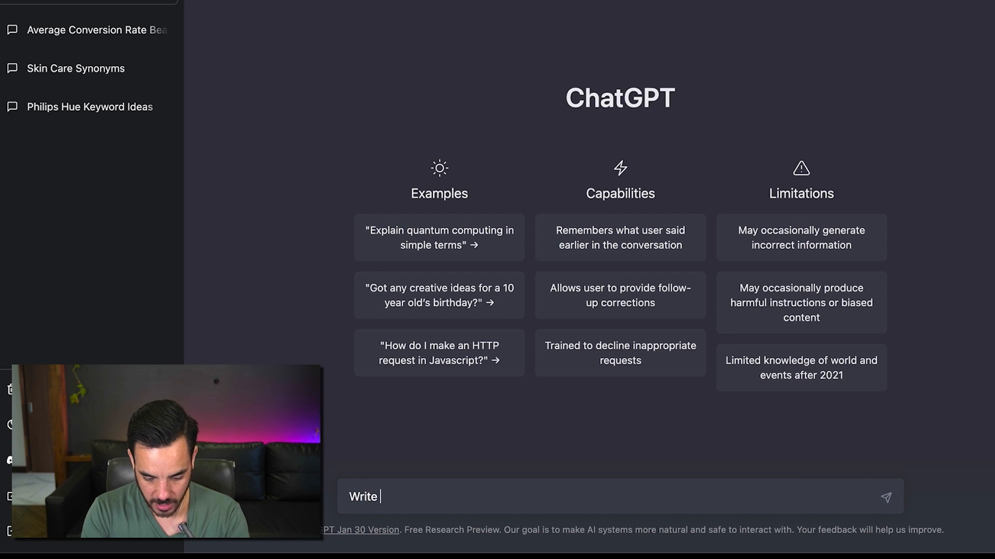
{"action": "type", "text": "10 google ads hea"}
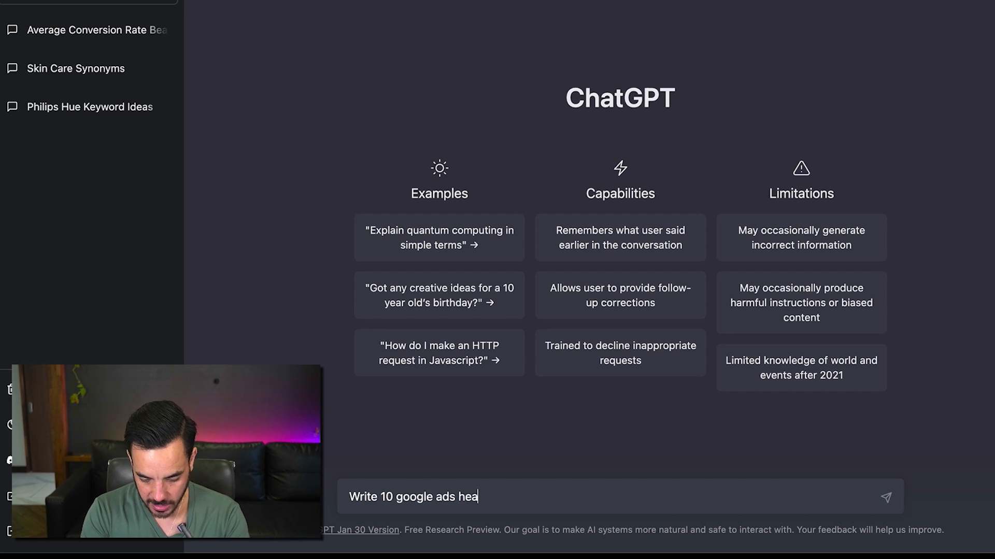
{"action": "type", "text": "dlines for"}
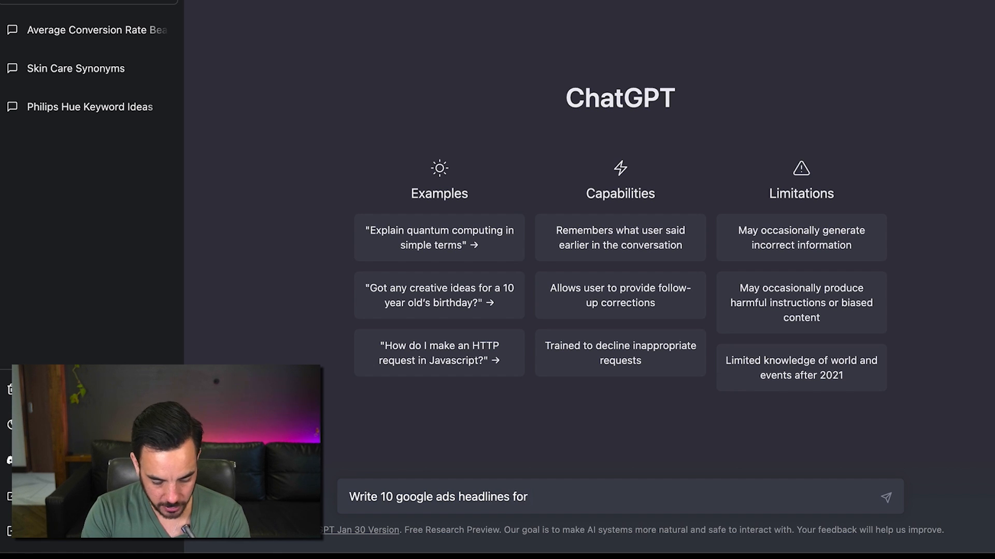
{"action": "left_click", "coordinate": [884, 497]}
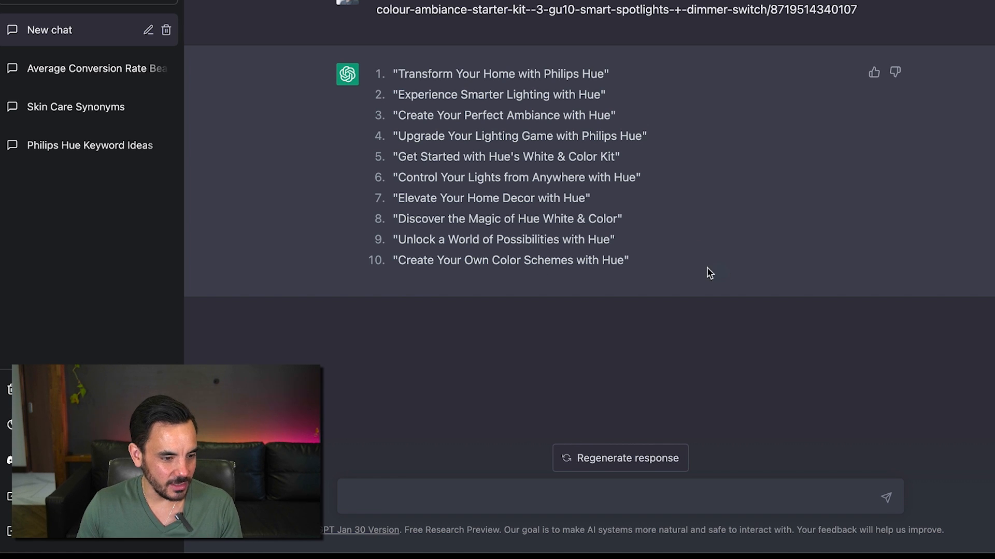
{"action": "mouse_move", "coordinate": [819, 174]}
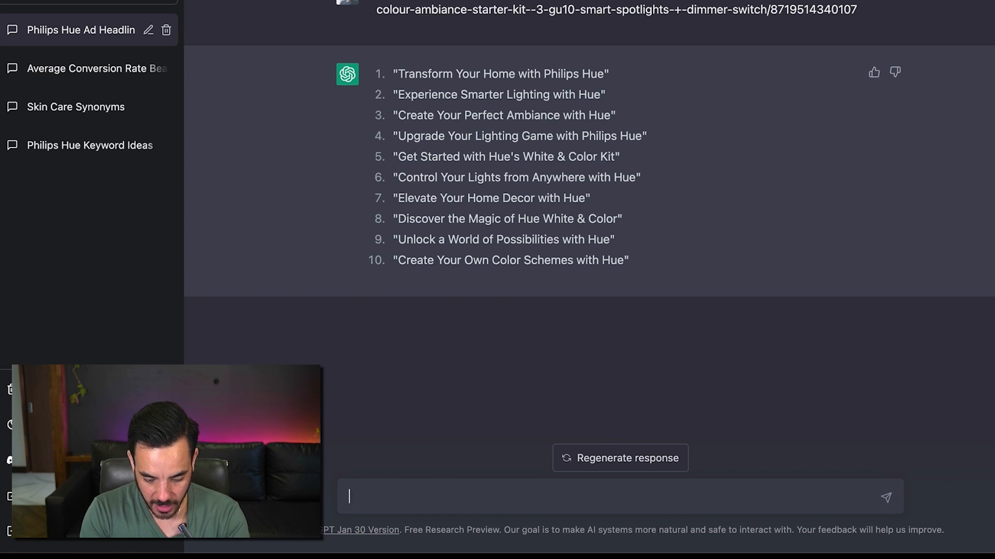
Step: Follow up with 'Thanks! Write 5 descriptions for google ads for the same product'
{"action": "type", "text": "Thanks! Write"}
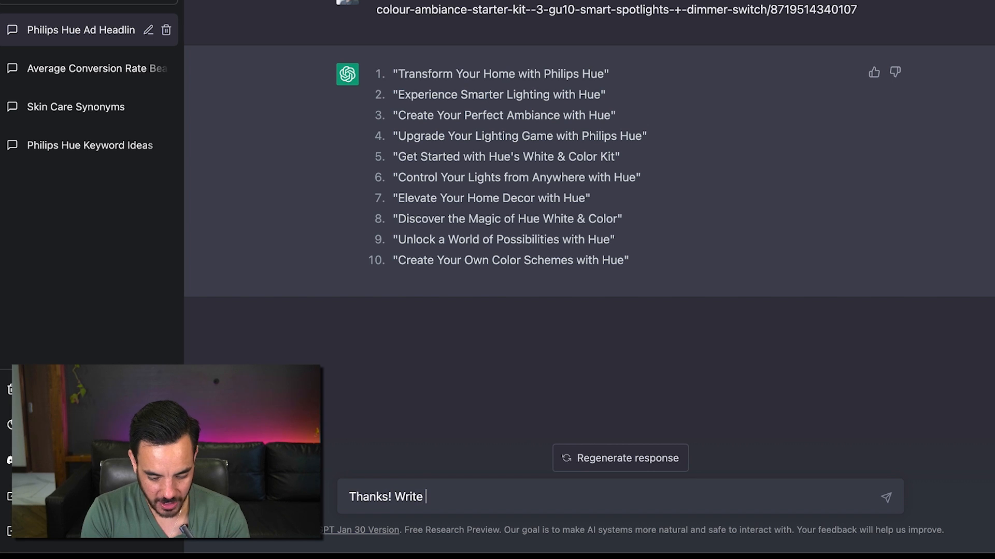
{"action": "type", "text": "5 descriptions for"}
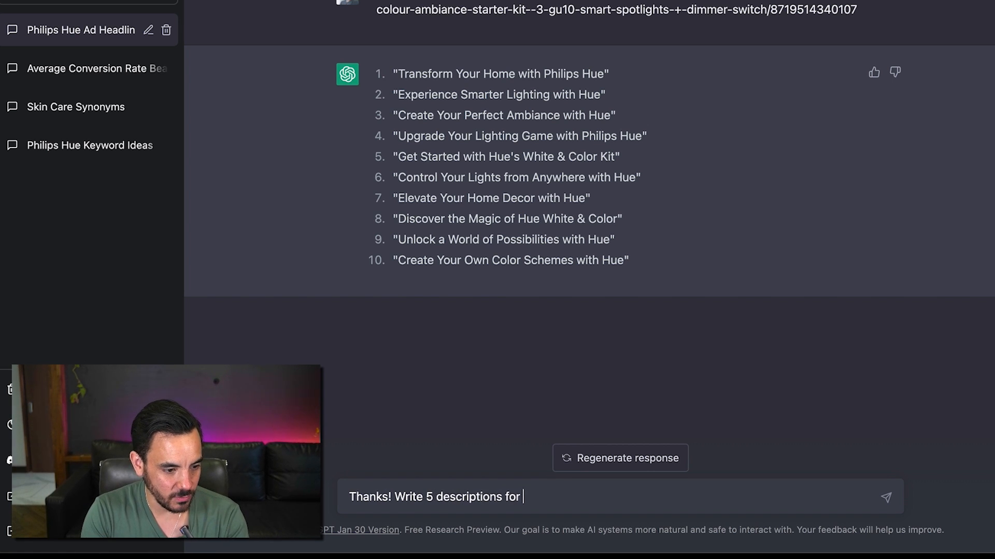
{"action": "type", "text": "google ads for t"}
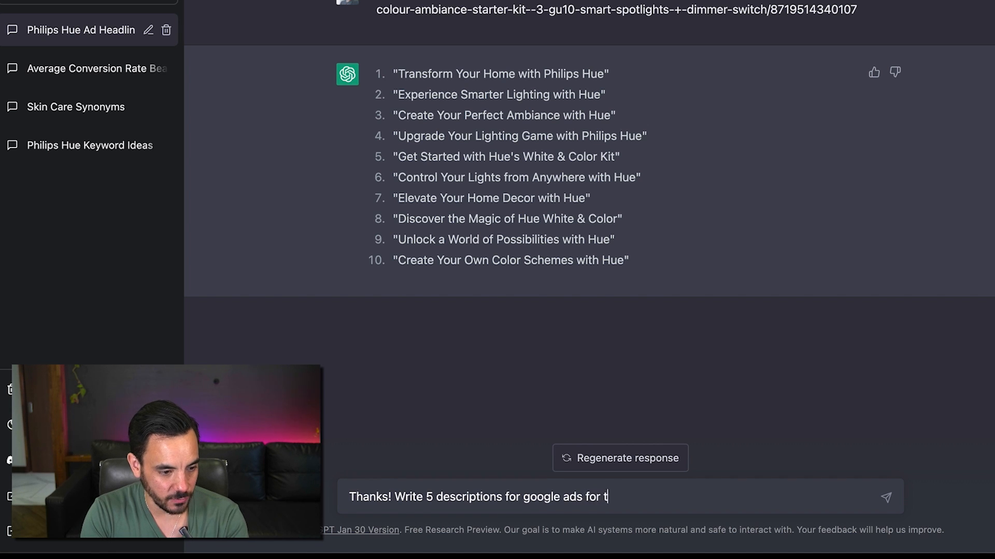
{"action": "type", "text": "he same product"}
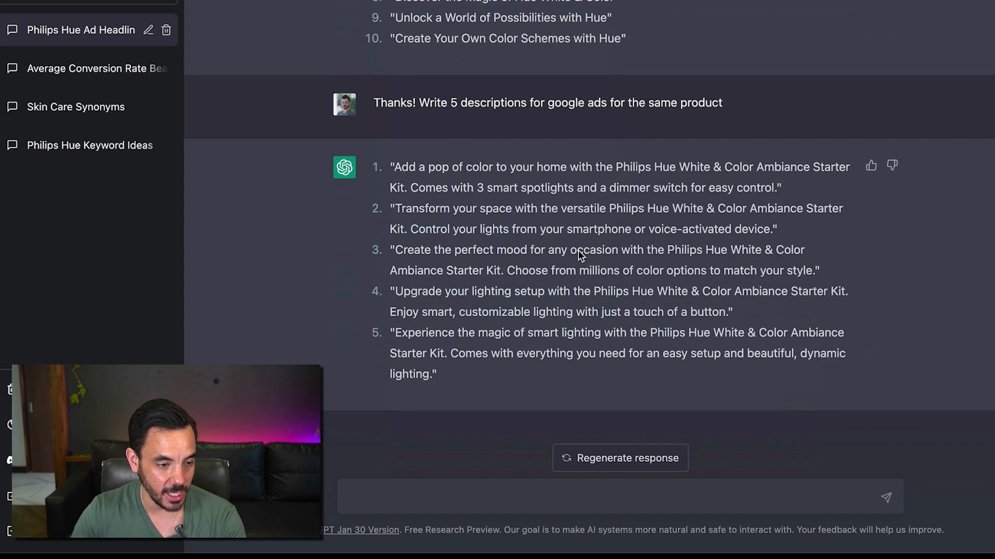
{"action": "mouse_move", "coordinate": [572, 502]}
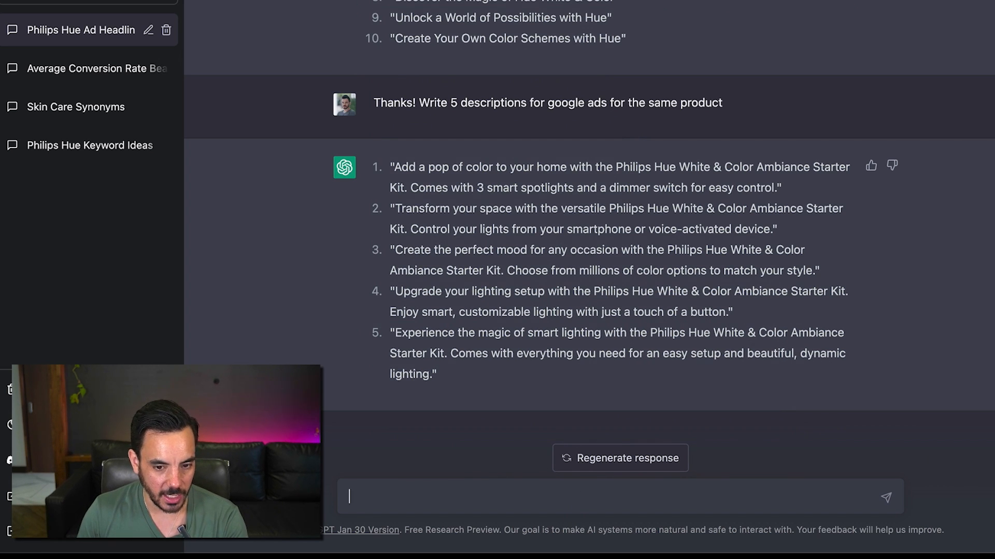
Step: Ask 'Who are the top 5 competitors for the above product?'
{"action": "type", "text": "Who are the top 5 competitors for t"}
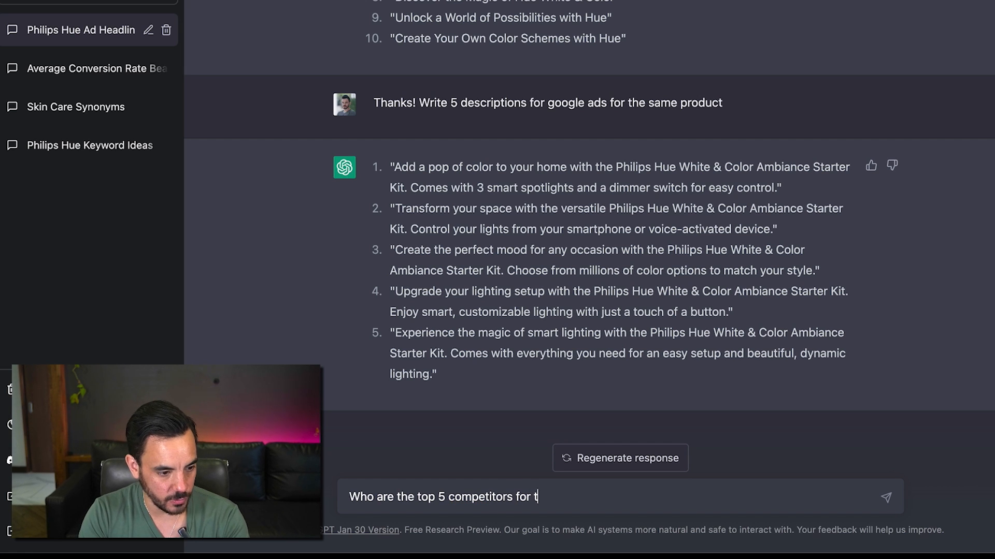
{"action": "type", "text": "he above product"}
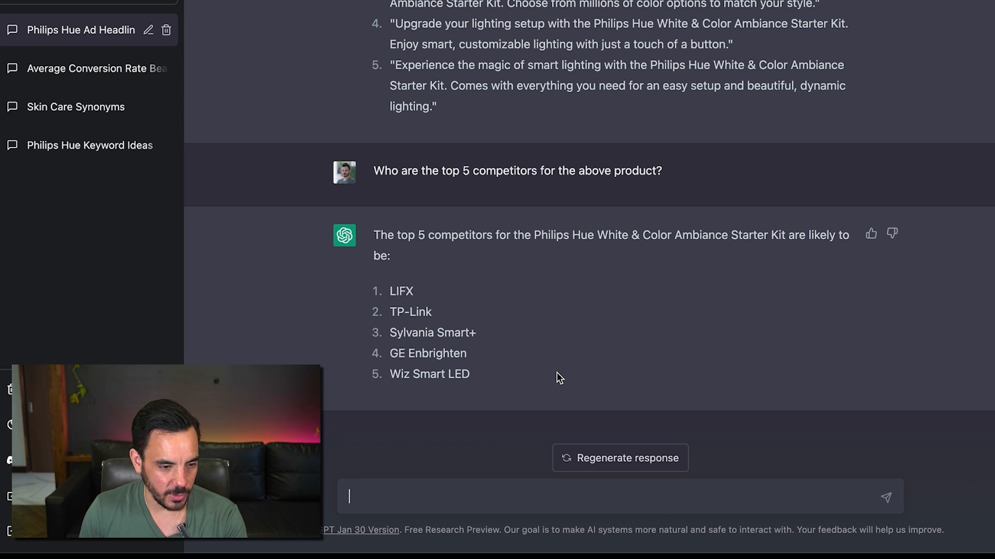
{"action": "mouse_move", "coordinate": [637, 382]}
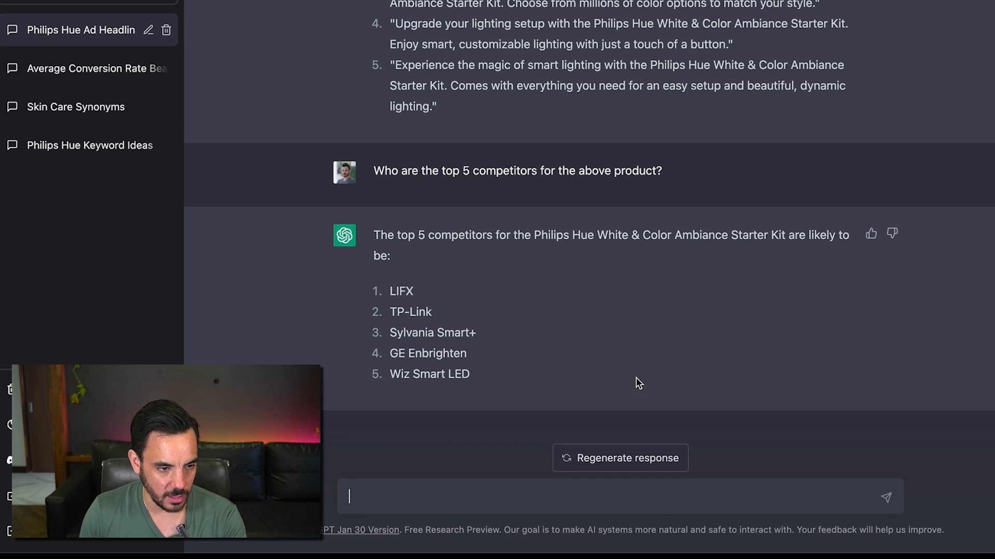
{"action": "mouse_move", "coordinate": [639, 376]}
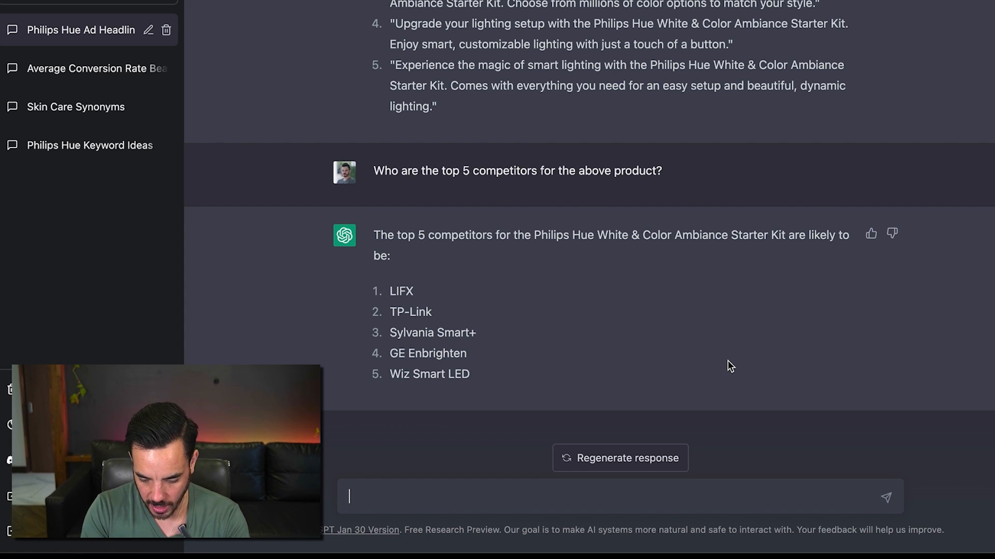
Step: Request each competitor's top 3 keywords as a two-column list with worldwide search volumes, and send it
{"action": "type", "text": "For each"}
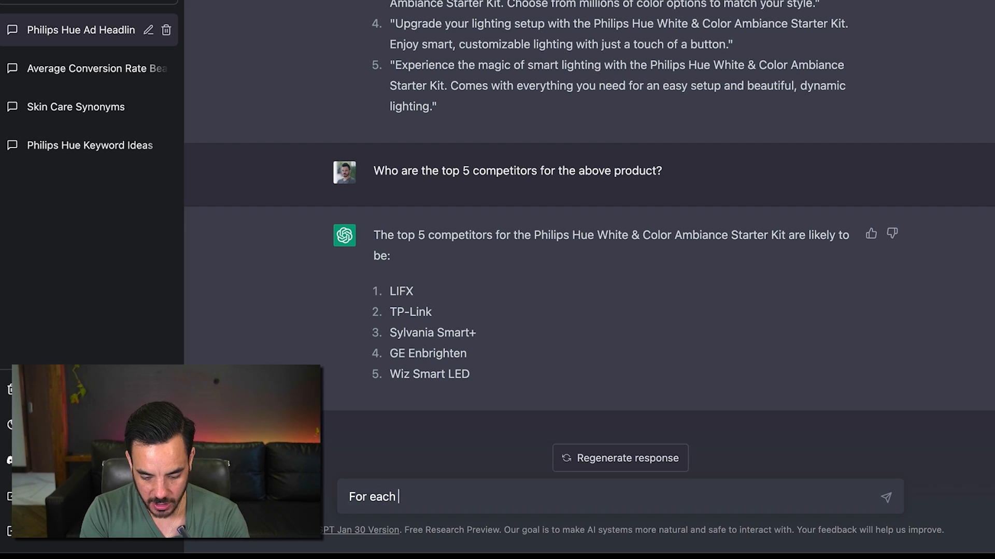
{"action": "type", "text": "of those competitors,"}
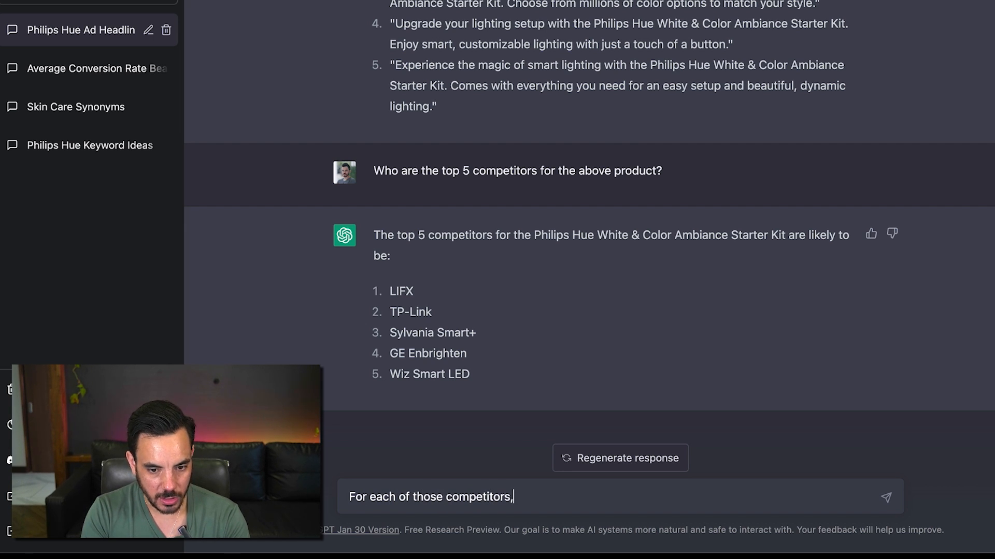
{"action": "type", "text": "give me the"}
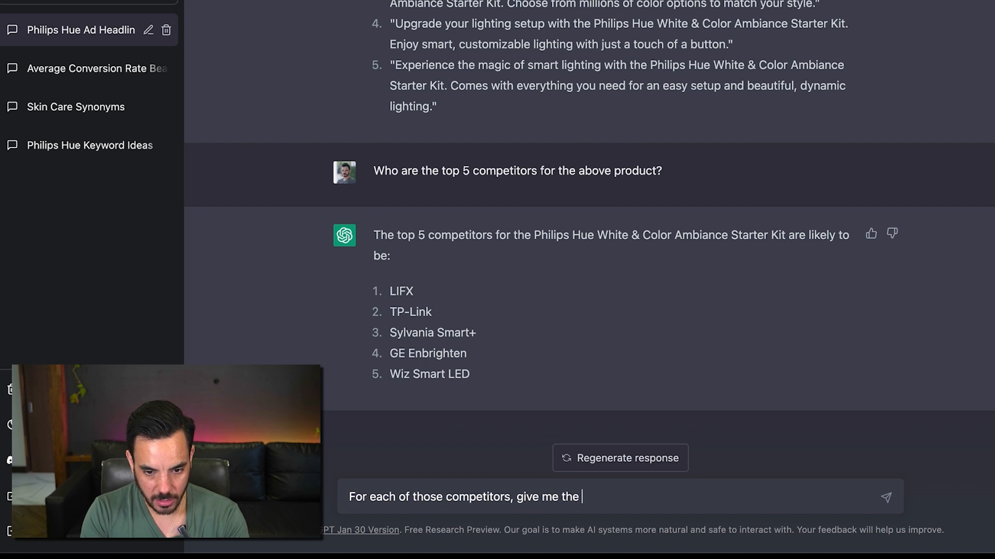
{"action": "type", "text": "top 3 keywords to target. Write it in a t"}
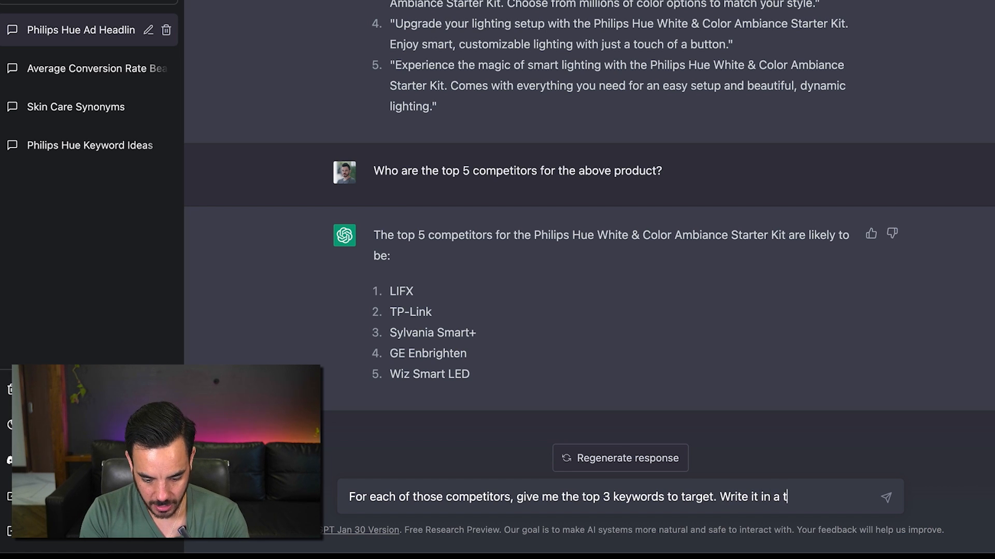
{"action": "type", "text": "wo column"}
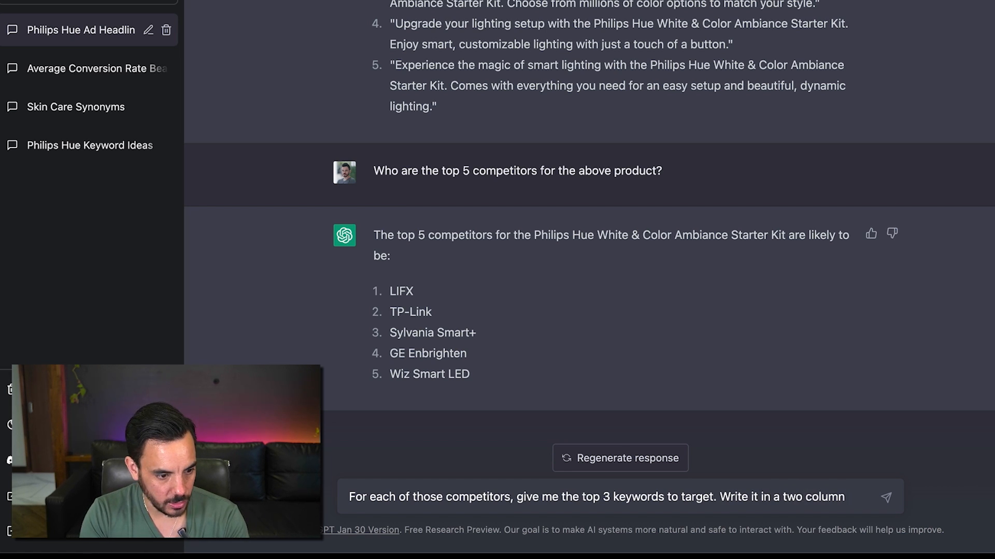
{"action": "type", "text": "list with t"}
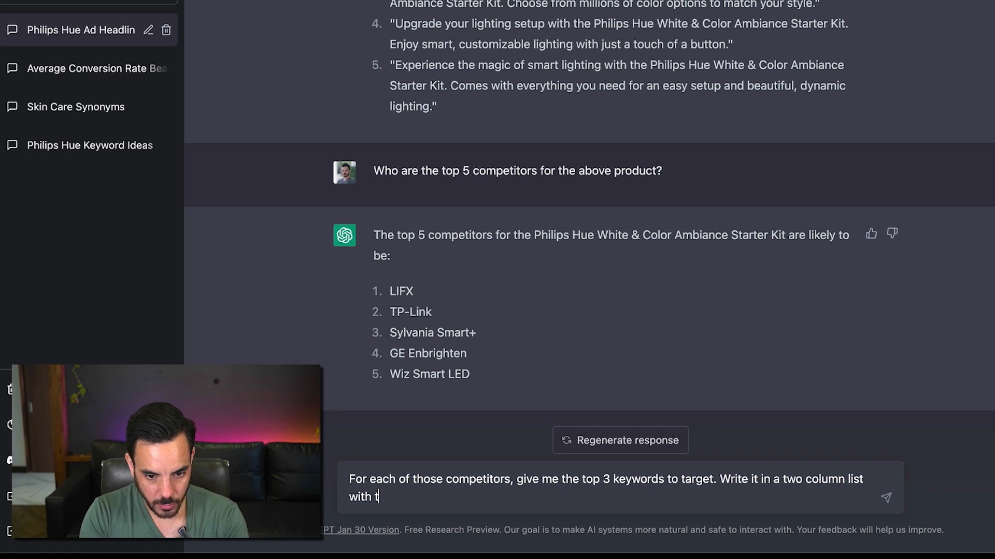
{"action": "type", "text": "he keyword"}
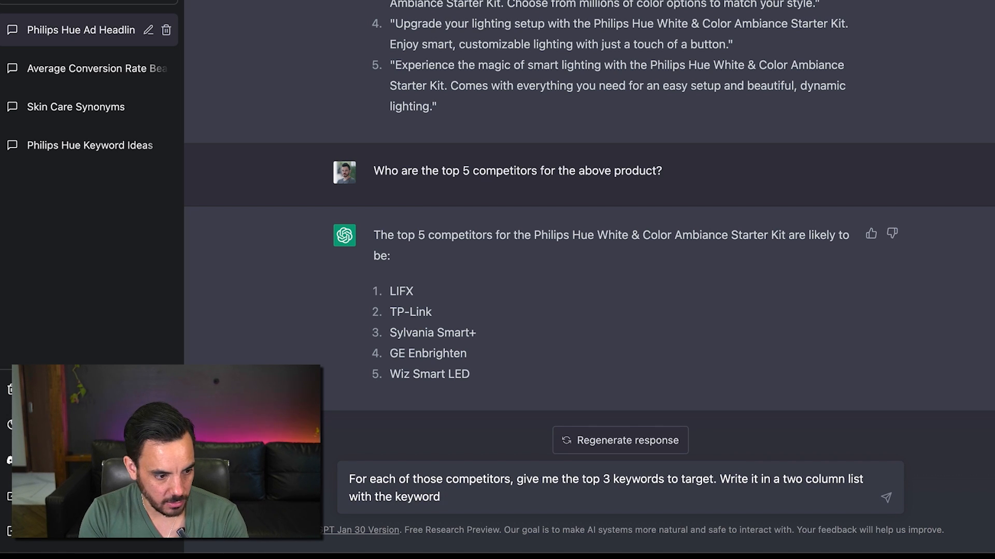
{"action": "type", "text": "first and"}
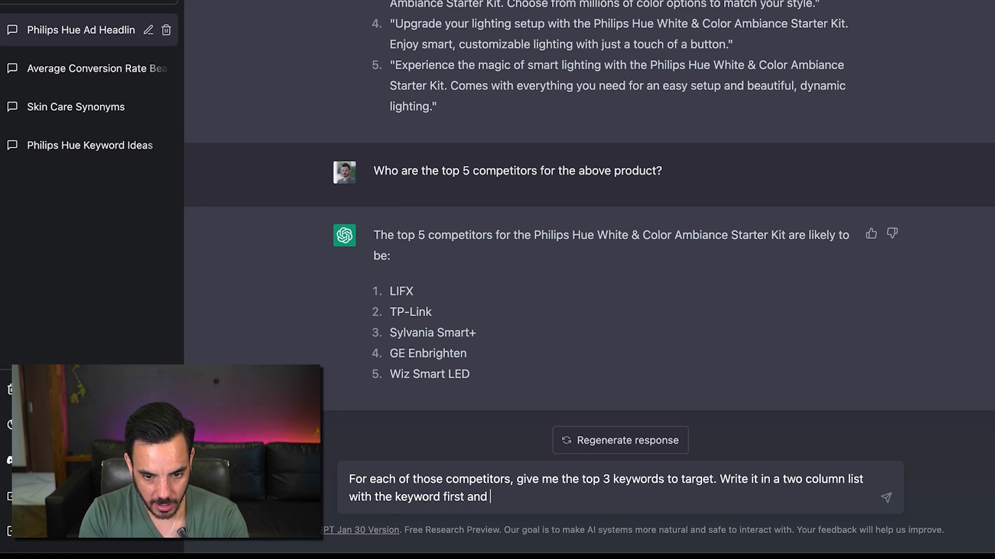
{"action": "type", "text": "the worldwide search volume second"}
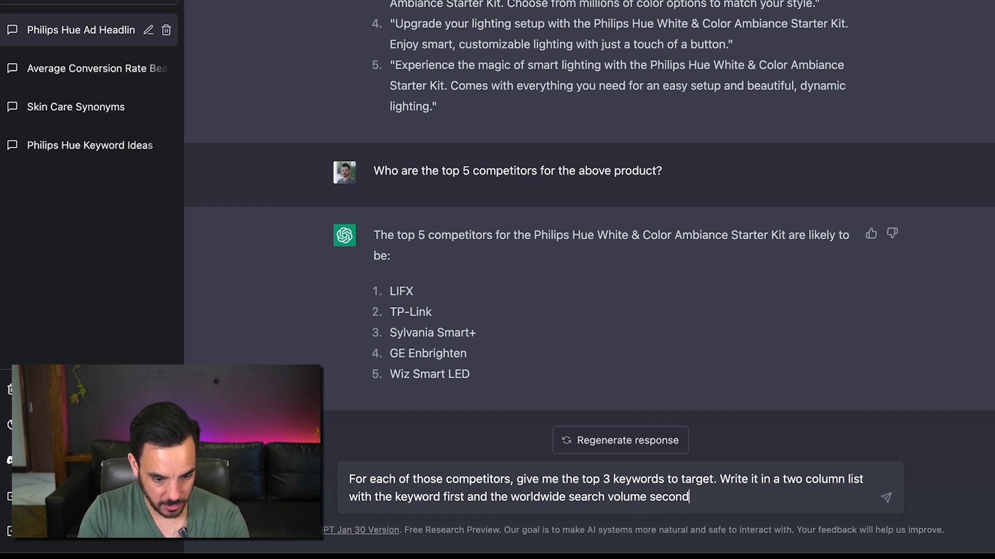
{"action": "key", "text": "Enter"}
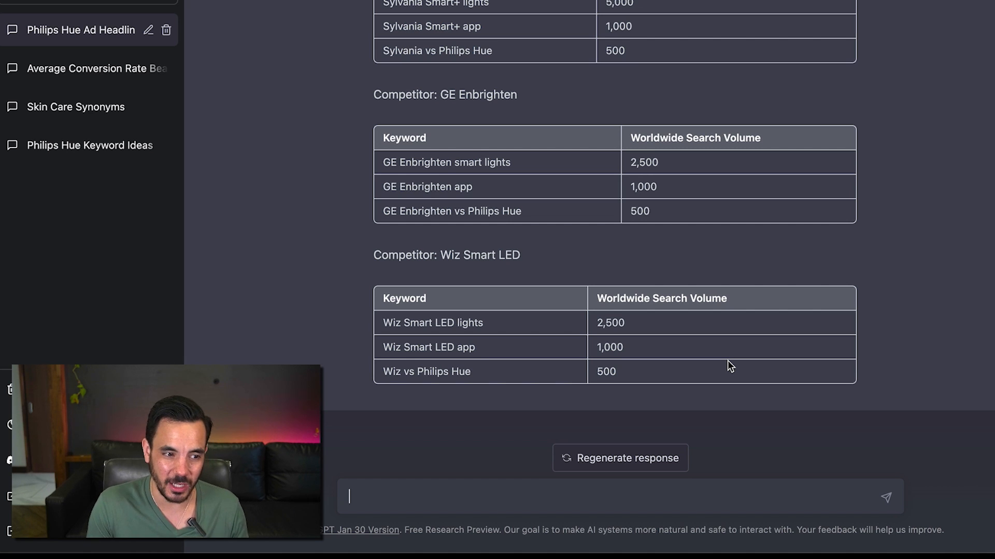
{"action": "mouse_move", "coordinate": [691, 314]}
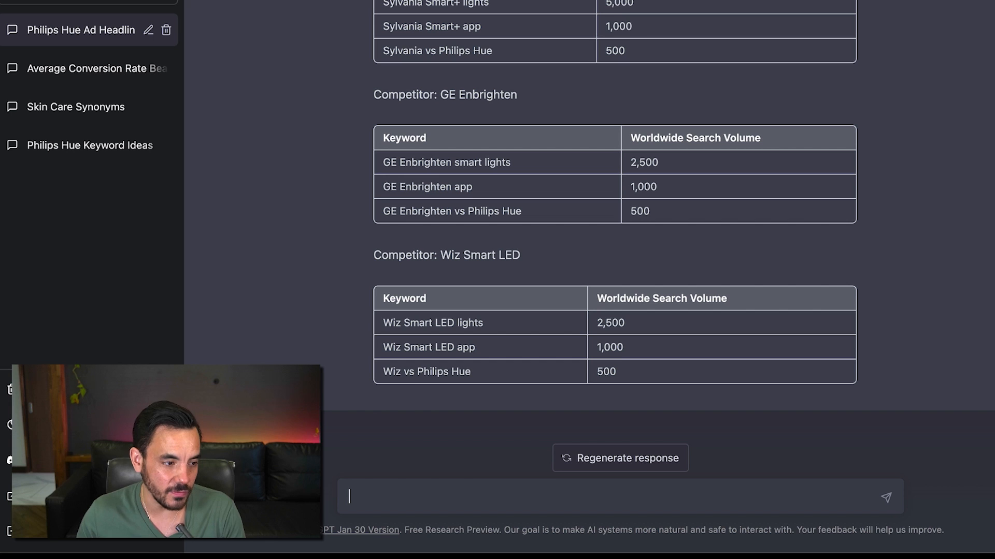
{"action": "mouse_move", "coordinate": [643, 40]}
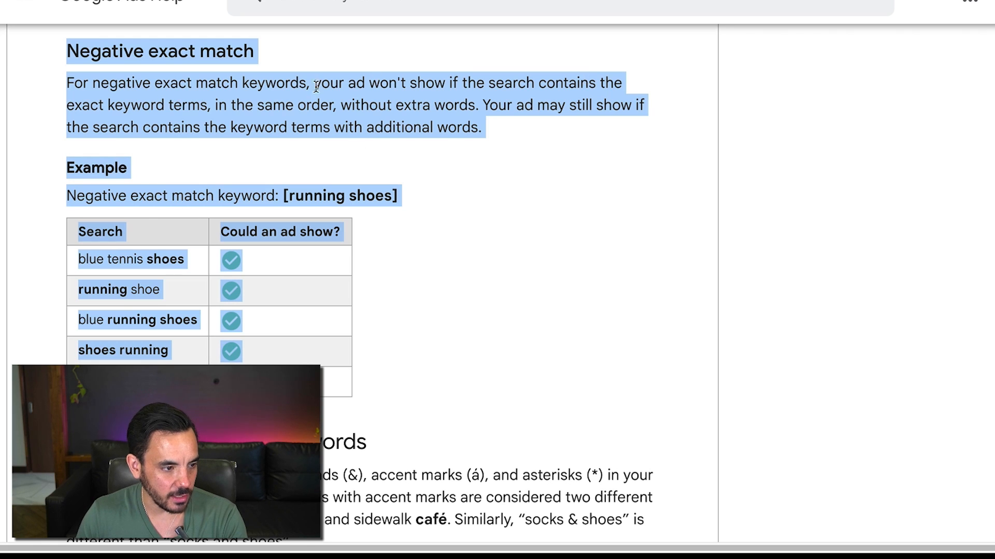
Step: Scroll through the negative keywords help article down to the exact match example
{"action": "scroll", "scroll_direction": "down", "scroll_amount": 3}
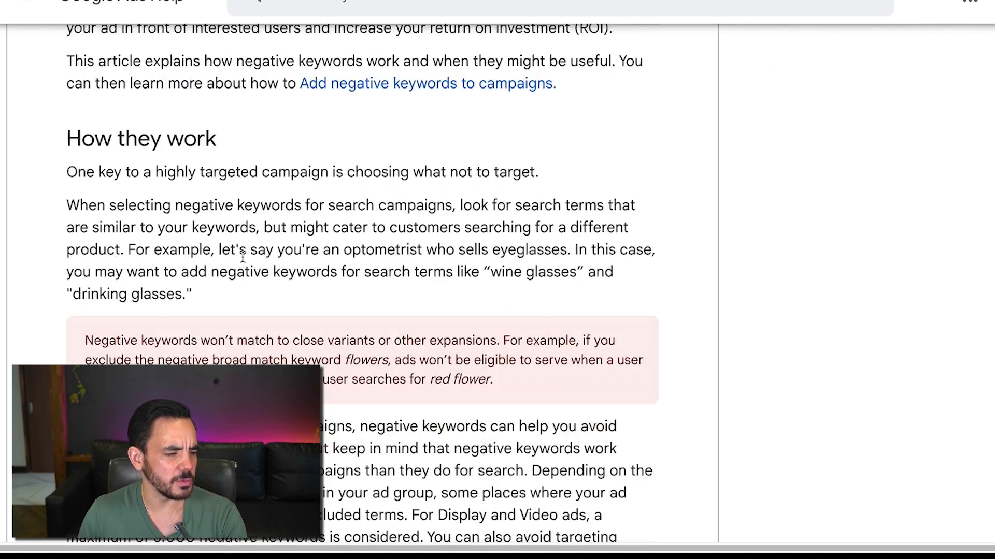
{"action": "scroll", "scroll_direction": "down", "scroll_amount": 3}
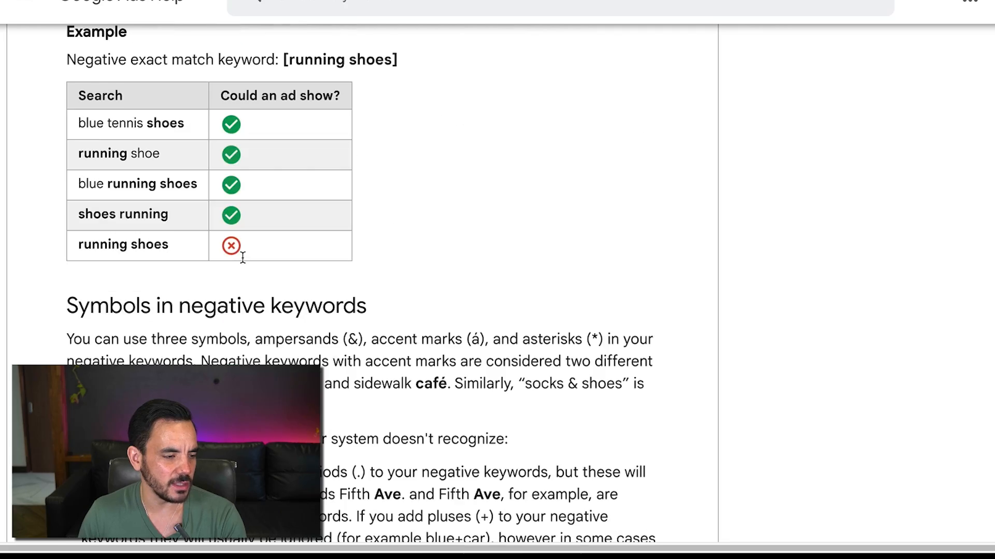
{"action": "scroll", "scroll_direction": "down", "scroll_amount": 3}
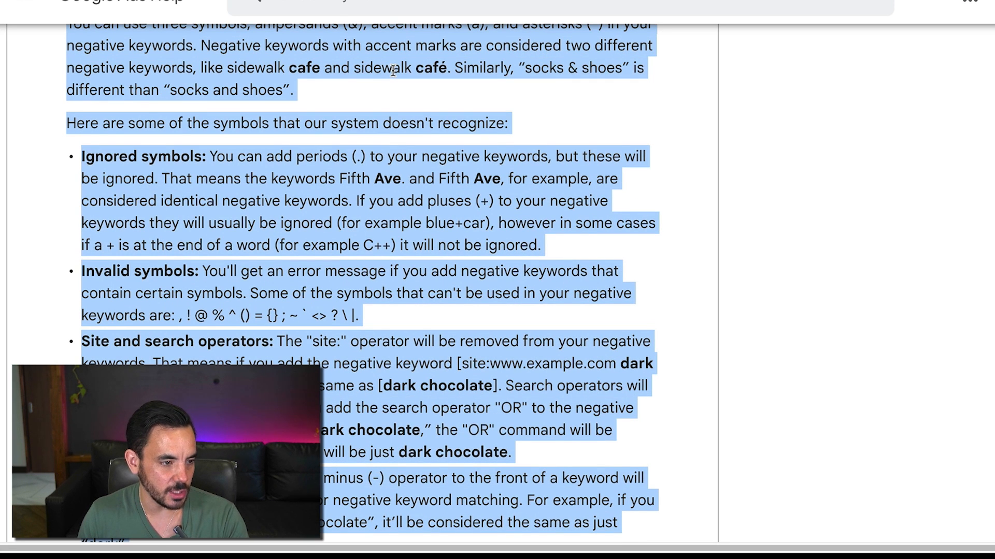
{"action": "scroll", "scroll_direction": "down", "scroll_amount": 3}
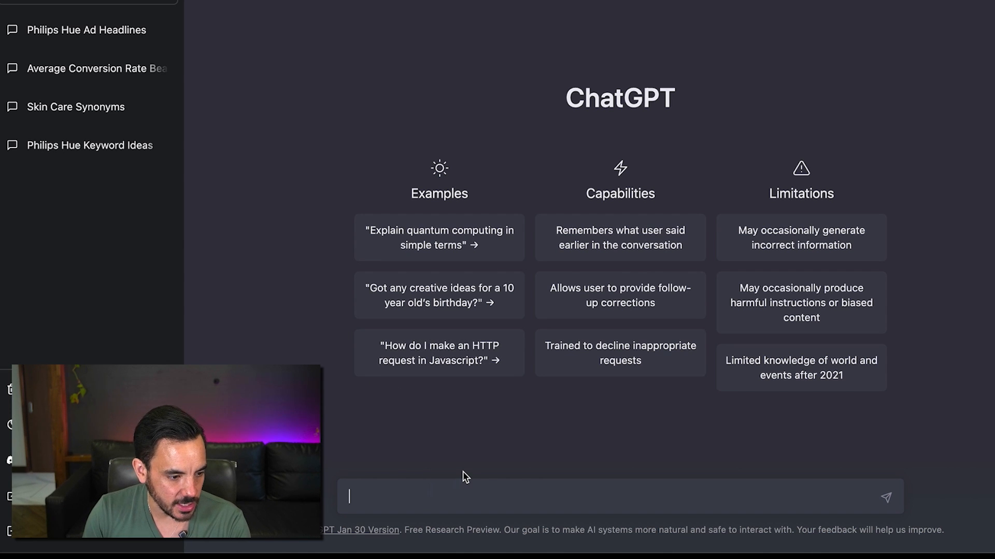
Step: Write 'Summarise the following text for me in simple terms' and add a new line for the article
{"action": "type", "text": "Summarise th"}
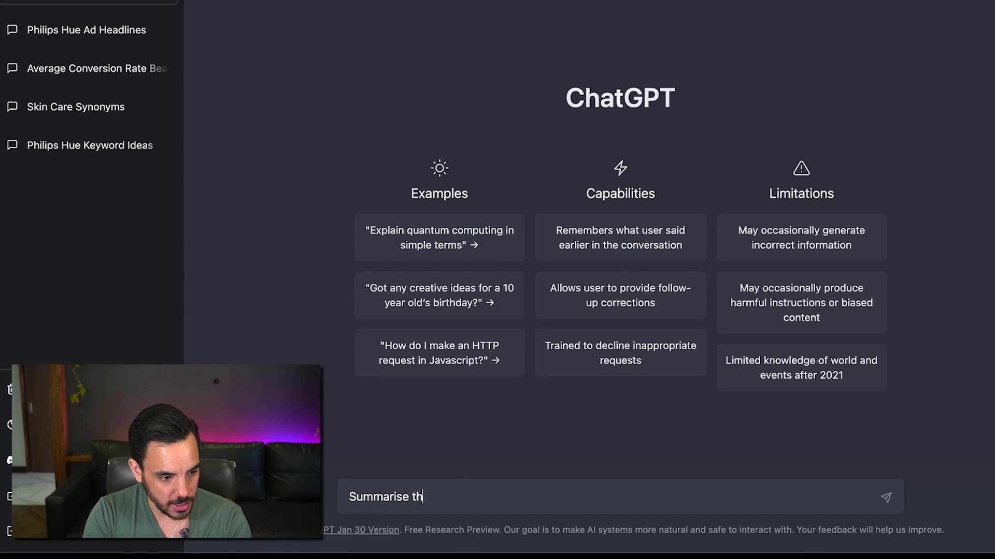
{"action": "type", "text": "e followin"}
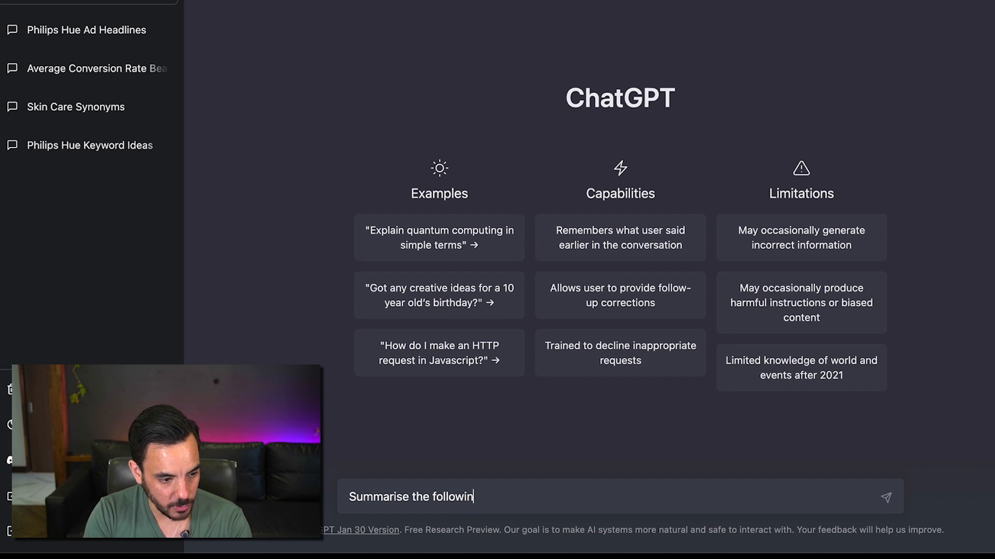
{"action": "type", "text": "g text for me i"}
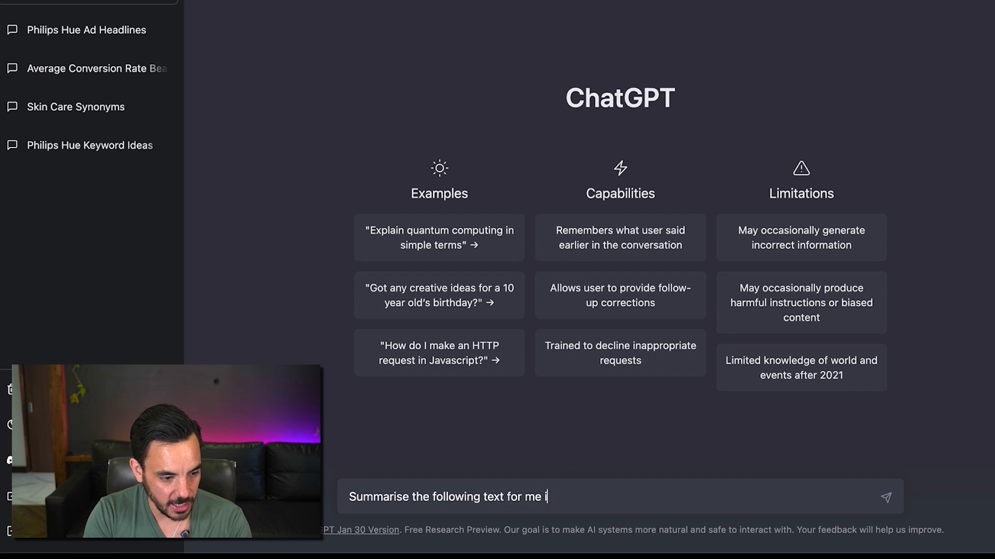
{"action": "type", "text": "n simple terms"}
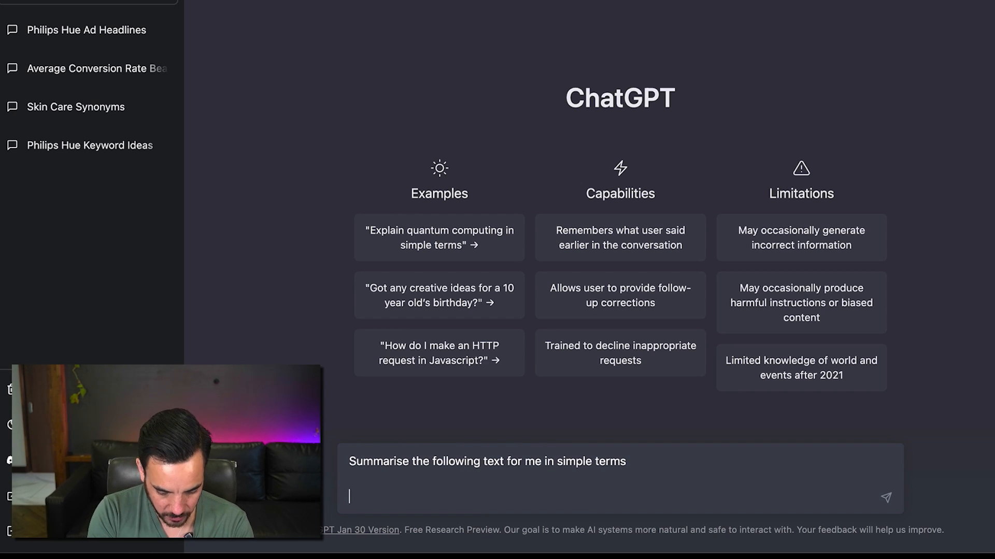
{"action": "left_click", "coordinate": [886, 498]}
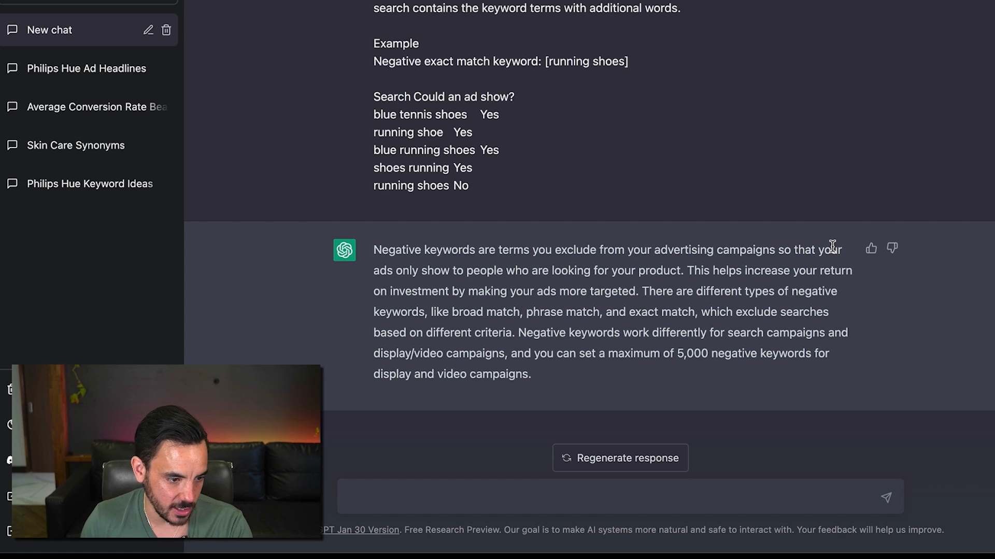
{"action": "mouse_move", "coordinate": [724, 347]}
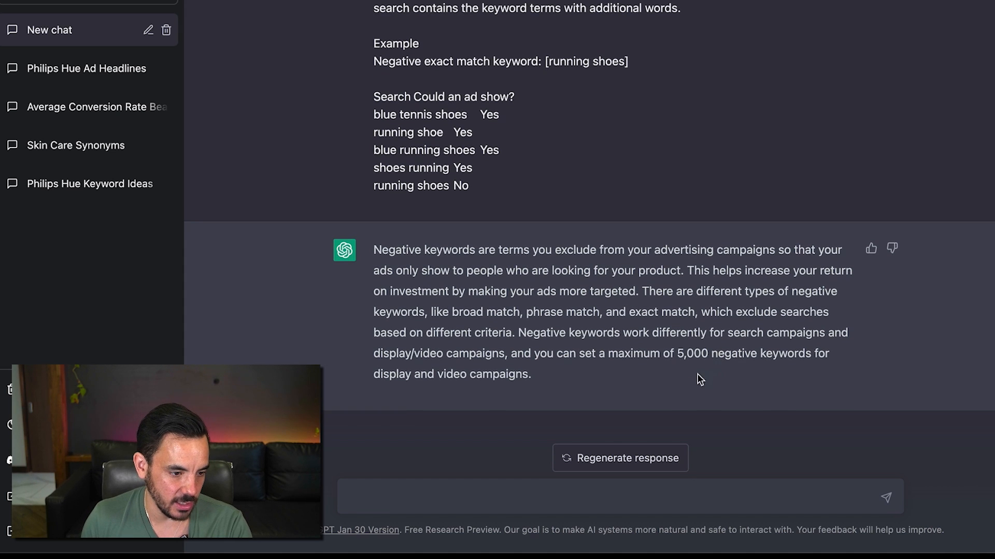
Step: Paste the negative keywords article under the request and review the simple summary of match types and limits
{"action": "left_click_drag", "start_coordinate": [373, 250], "coordinate": [532, 374]}
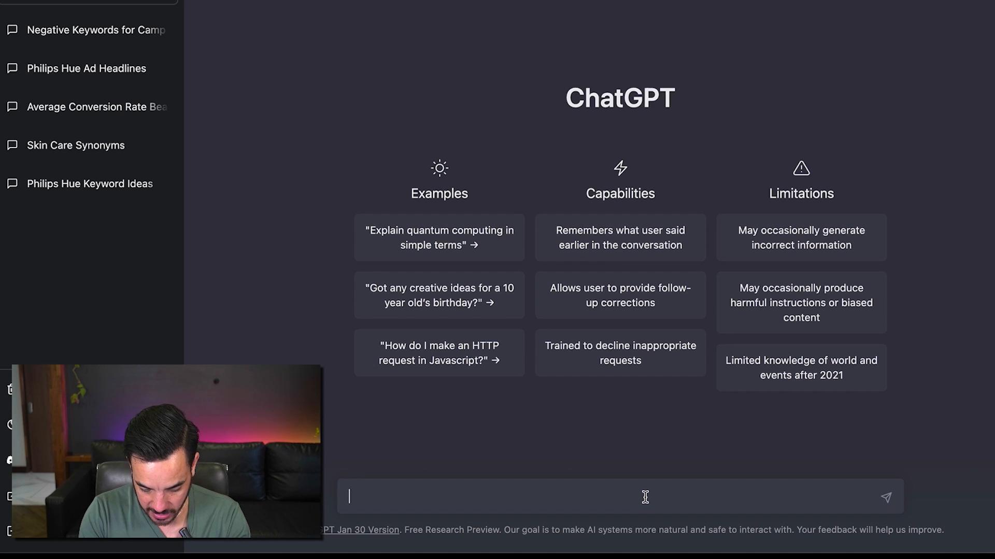
Step: Request a product description for 100% organic matcha green tea powder and read the reply
{"action": "type", "text": "Write a rpd"}
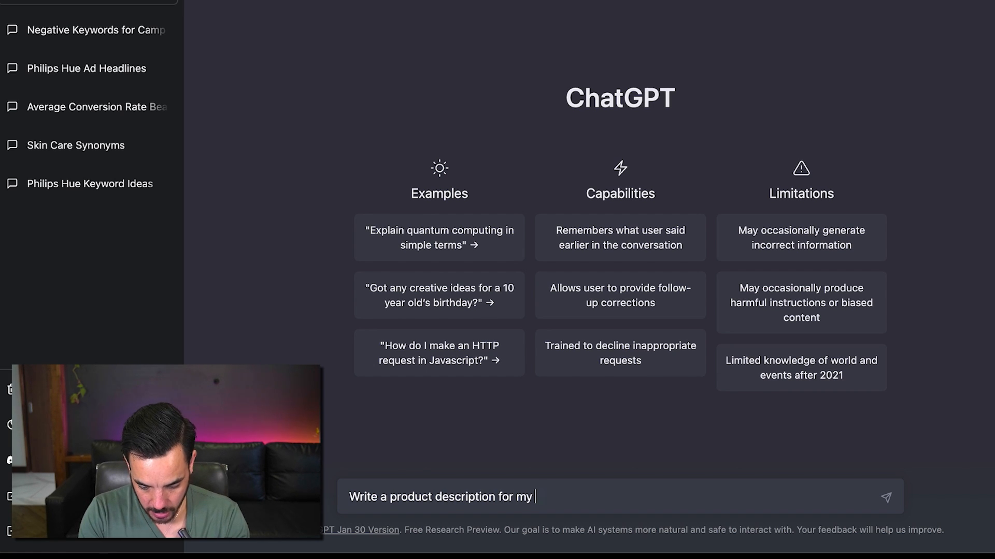
{"action": "type", "text": "100% organic"}
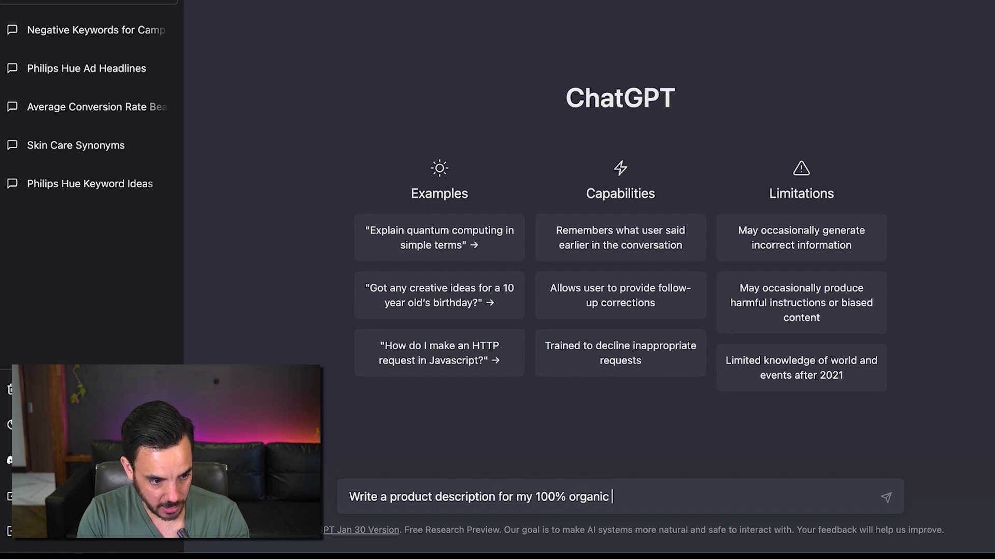
{"action": "type", "text": "matcha green"}
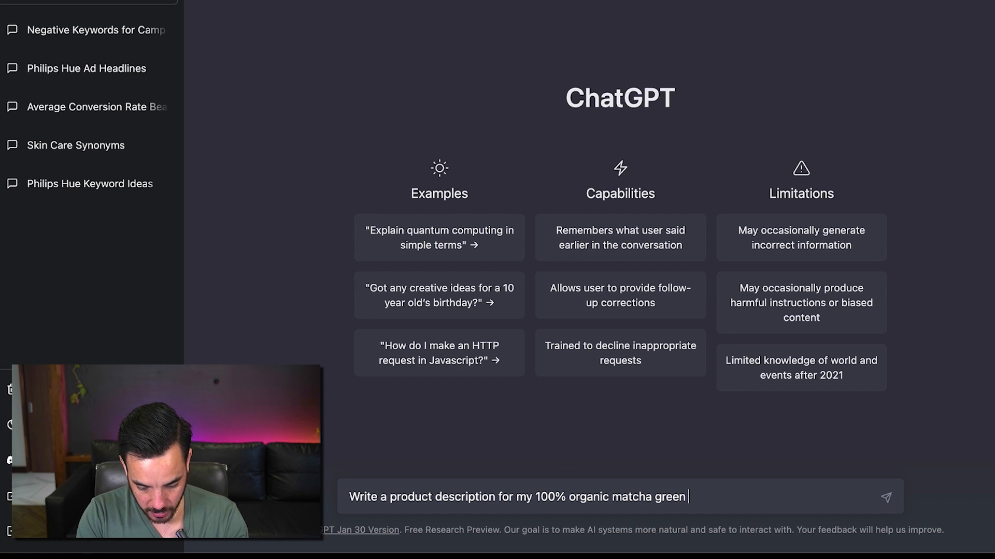
{"action": "type", "text": "tea powder"}
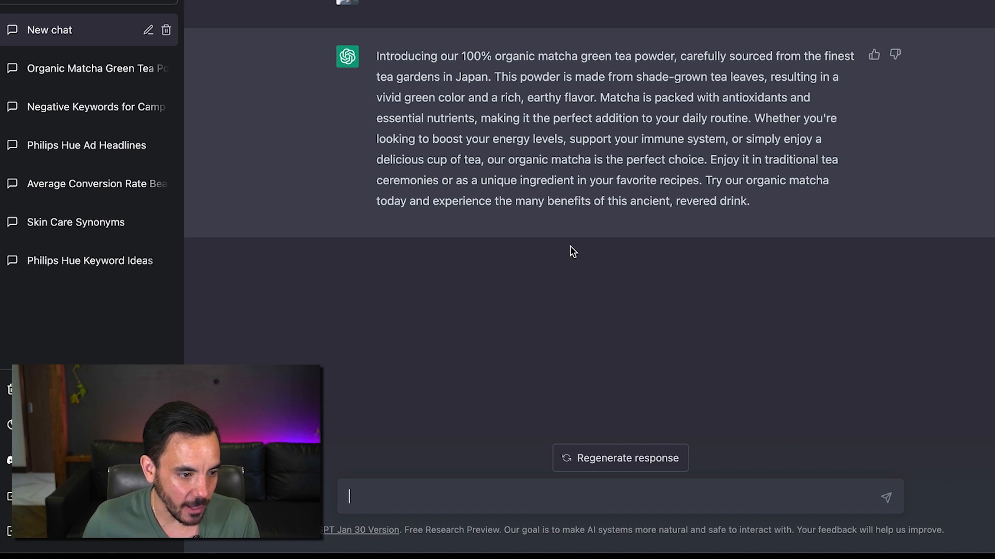
{"action": "mouse_move", "coordinate": [719, 99]}
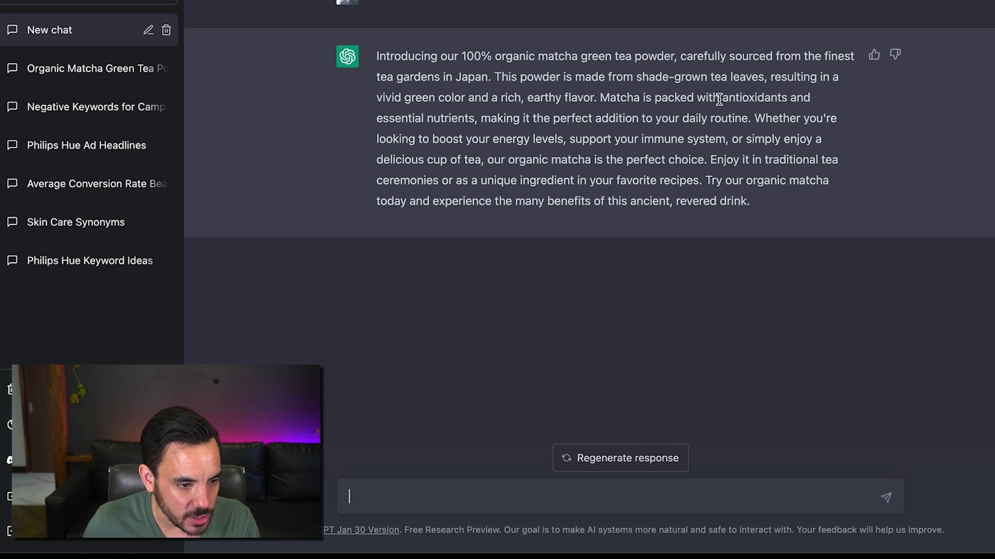
{"action": "type", "text": "M"}
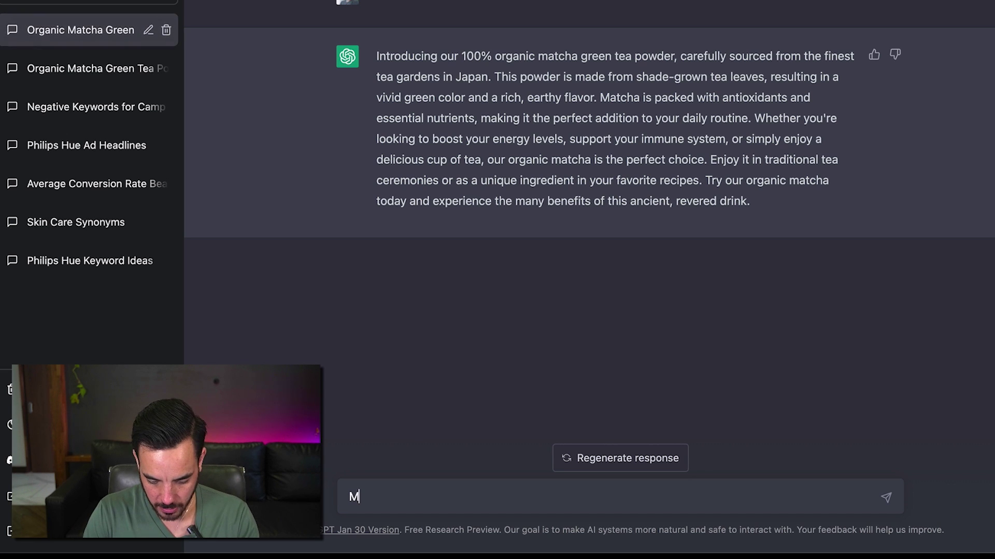
Step: Ask for a shorter description that sounds more luxurious with a little bit of humour, and send it
{"action": "type", "text": "ake that description"}
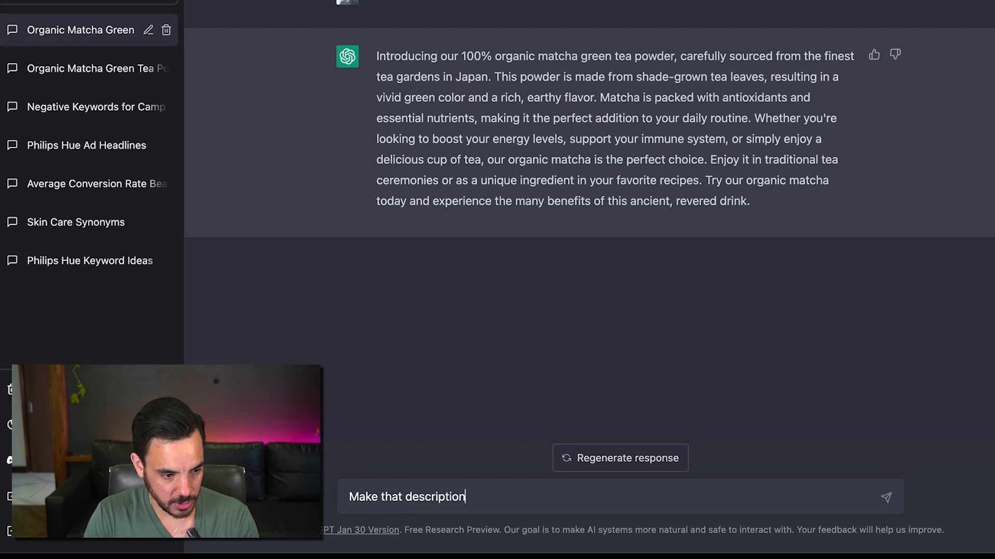
{"action": "type", "text": "a bit shorter."}
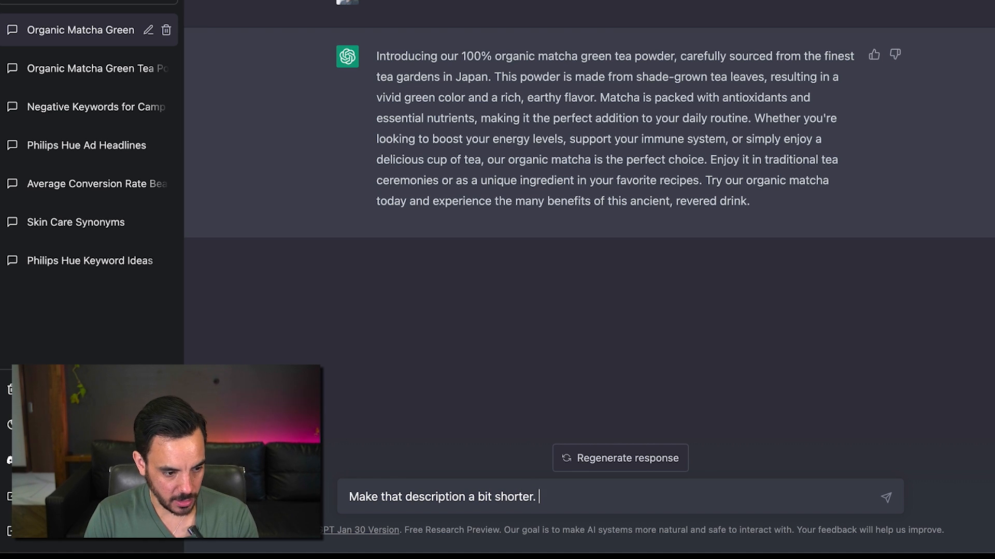
{"action": "type", "text": "Make my product"}
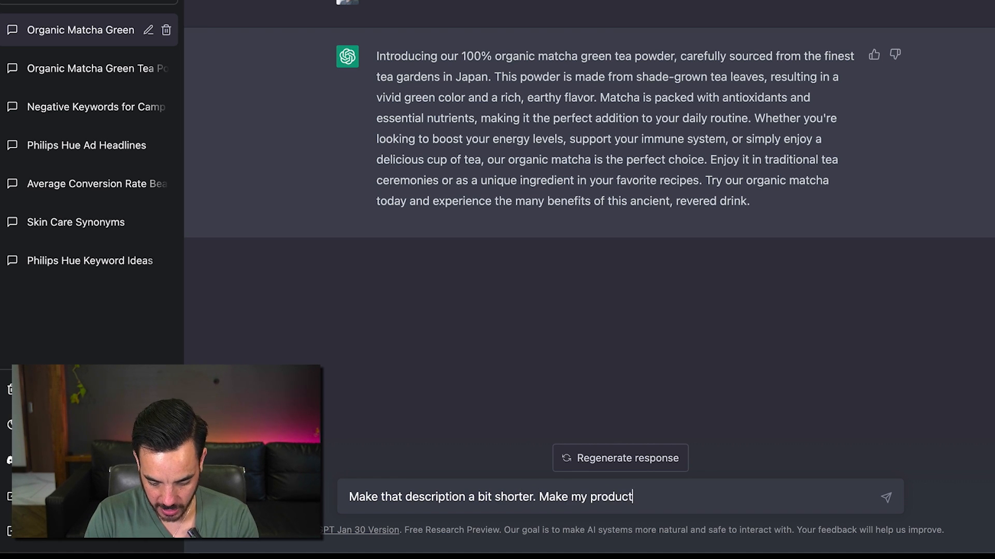
{"action": "type", "text": "sound more luxurious,"}
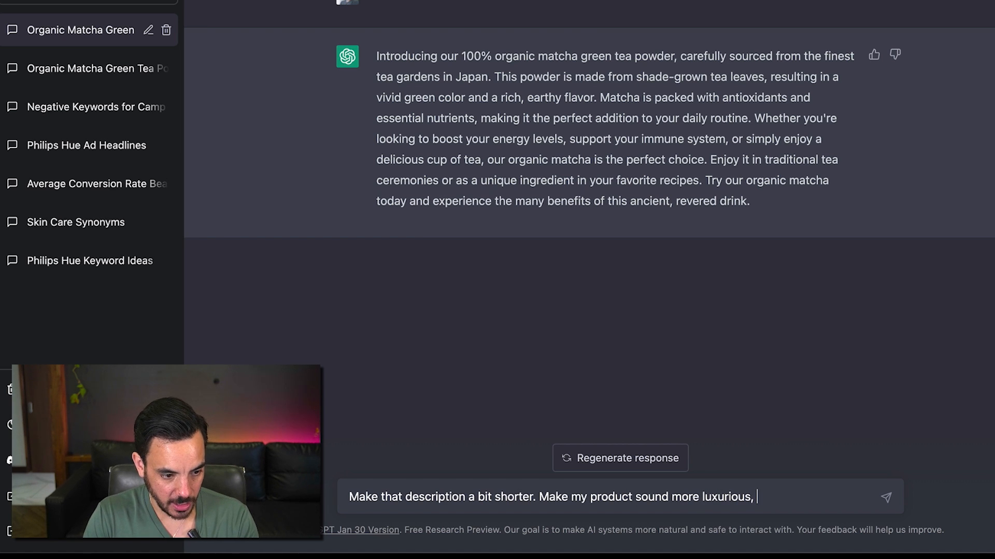
{"action": "type", "text": "add a little bit of"}
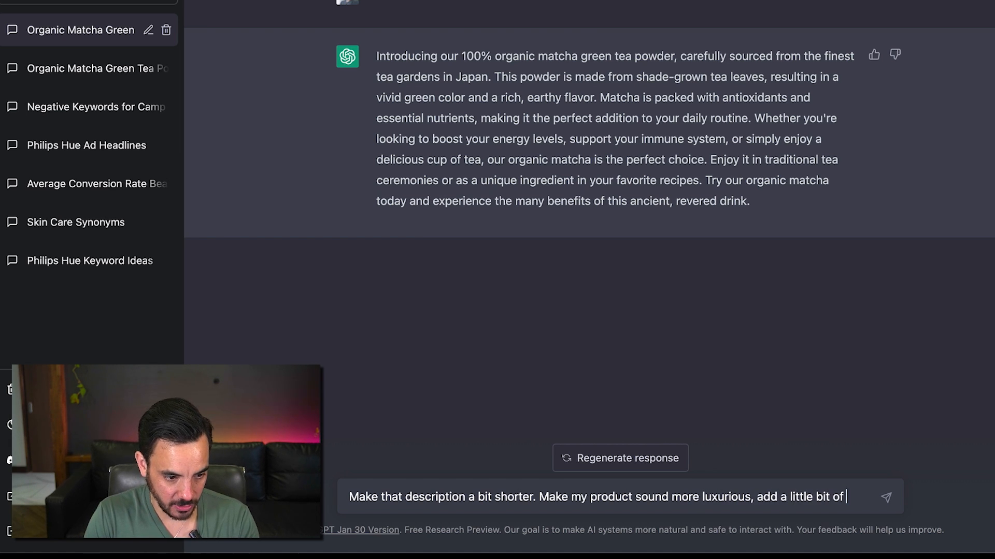
{"action": "key", "text": "Enter"}
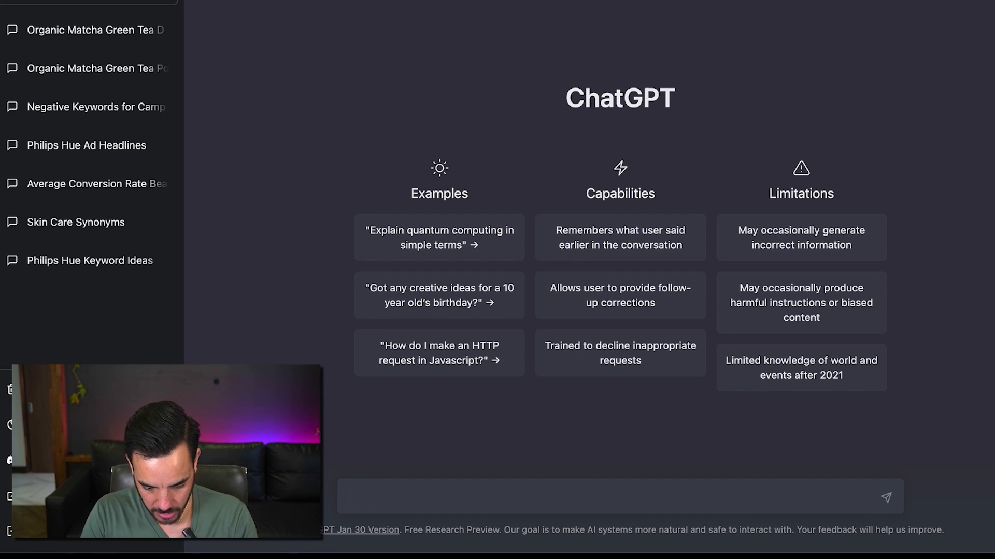
Step: Request a meeting agenda for a weekly status update meeting to discuss the Google Ads campaign
{"action": "type", "text": "Write a meeting"}
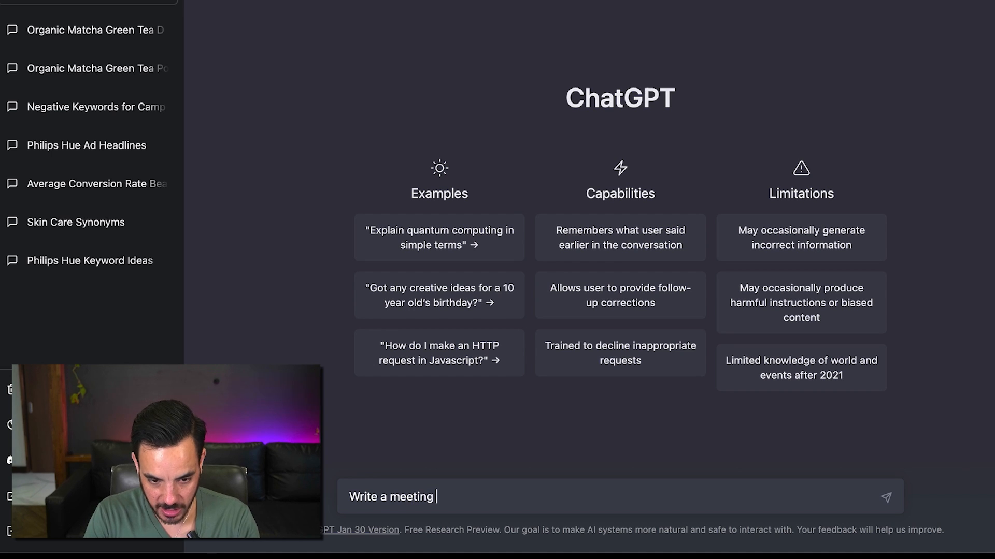
{"action": "type", "text": "agenda"}
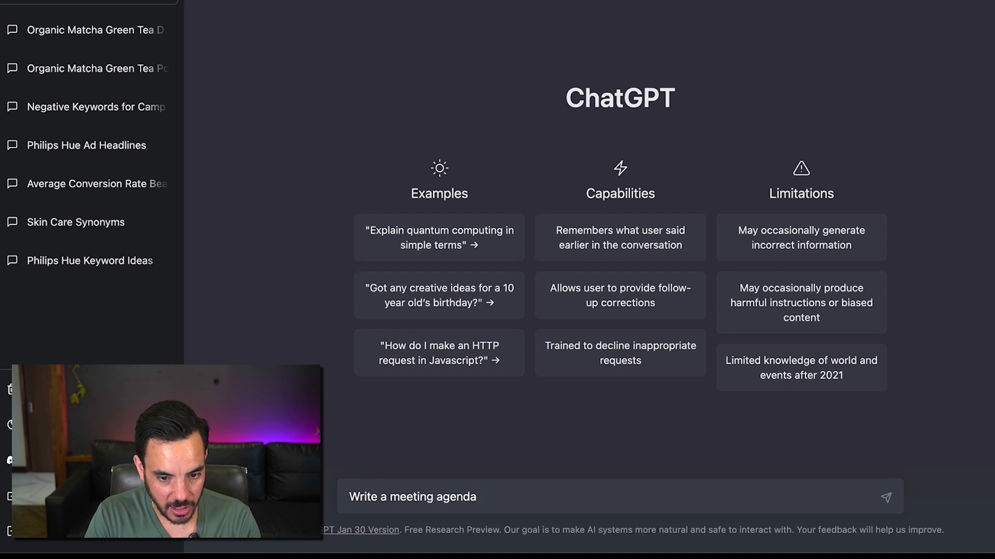
{"action": "type", "text": "for a weekly"}
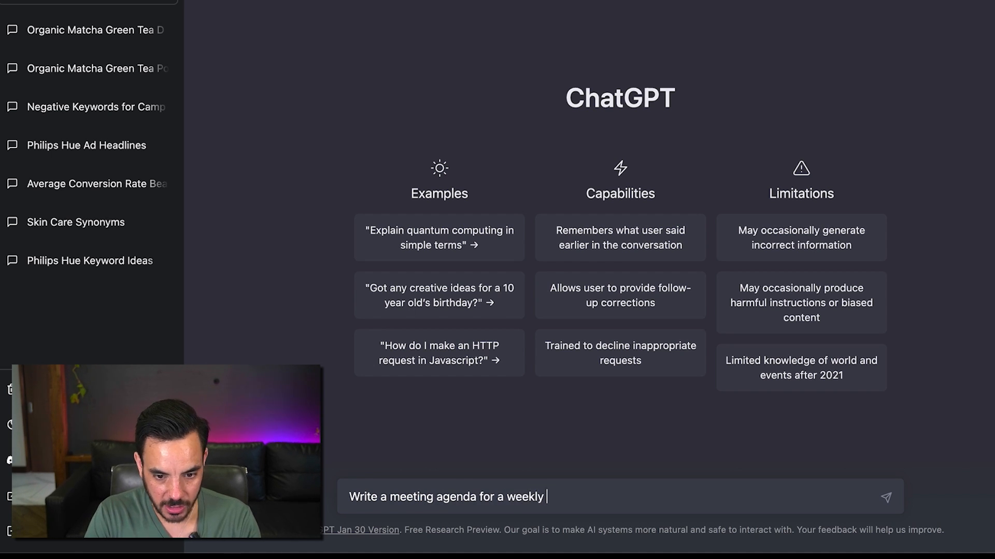
{"action": "type", "text": "statys updated"}
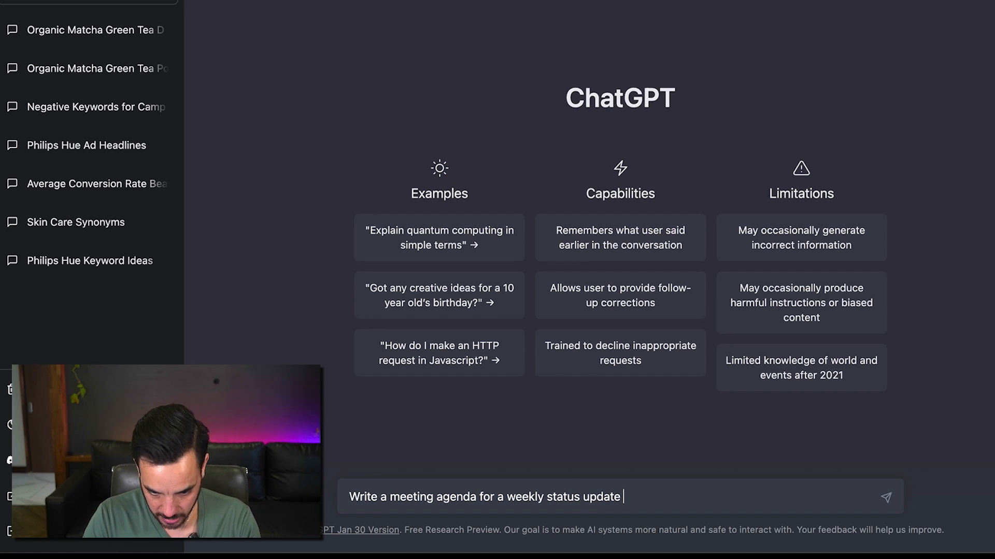
{"action": "type", "text": "meeting to dis"}
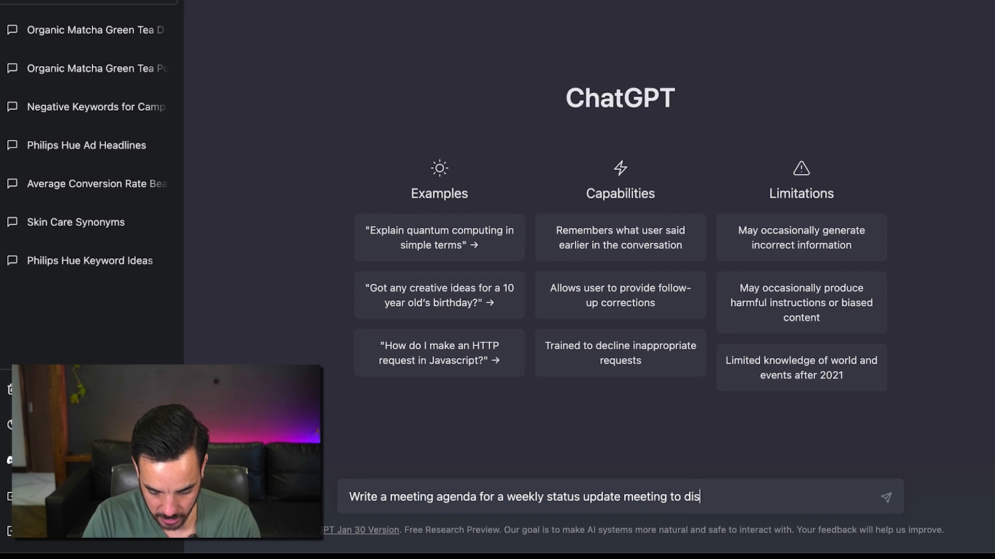
{"action": "type", "text": "cuss our google"}
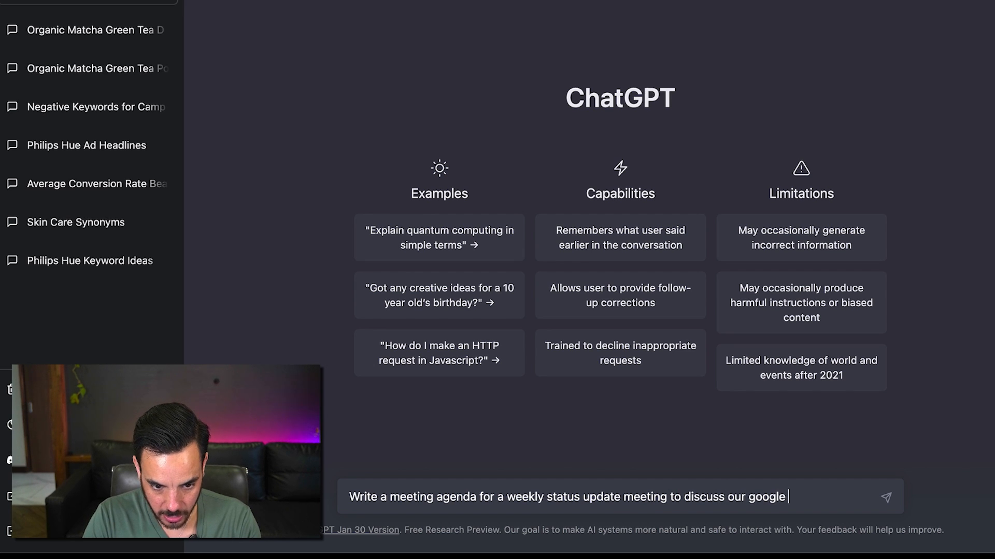
{"action": "key", "text": "Enter"}
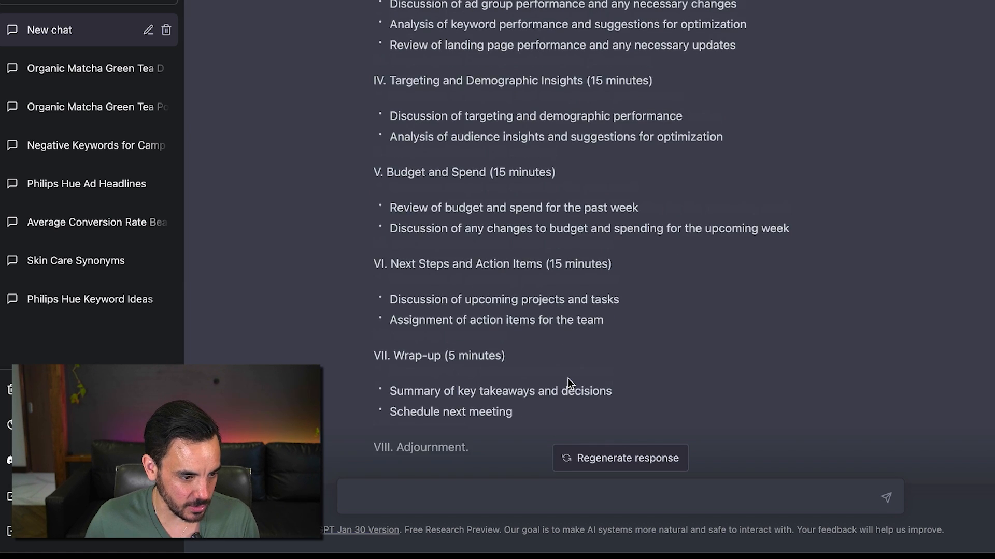
Step: Reply 'Woah, long' asking to simplify and shorten the agenda to fit 30 minutes
{"action": "scroll", "scroll_direction": "down", "scroll_amount": 3}
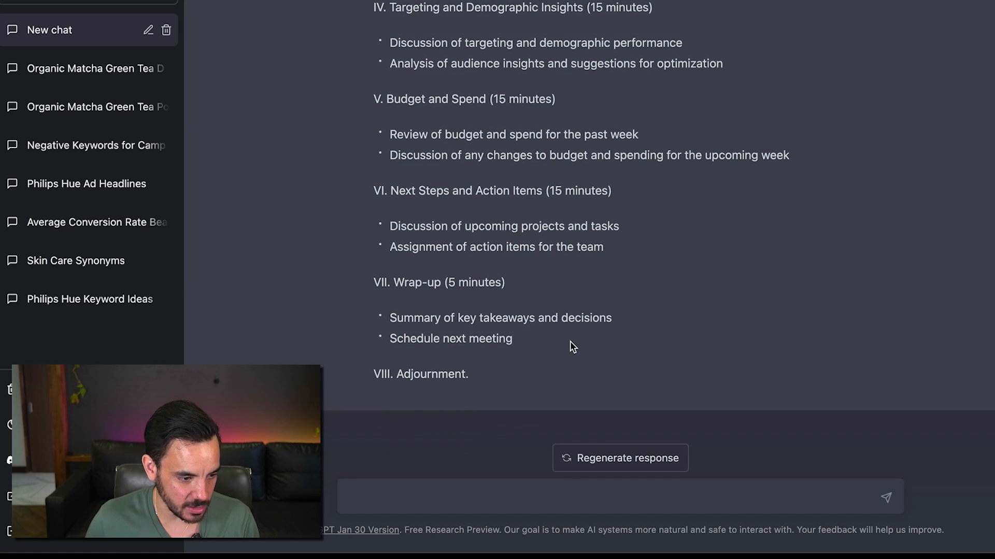
{"action": "mouse_move", "coordinate": [666, 341]}
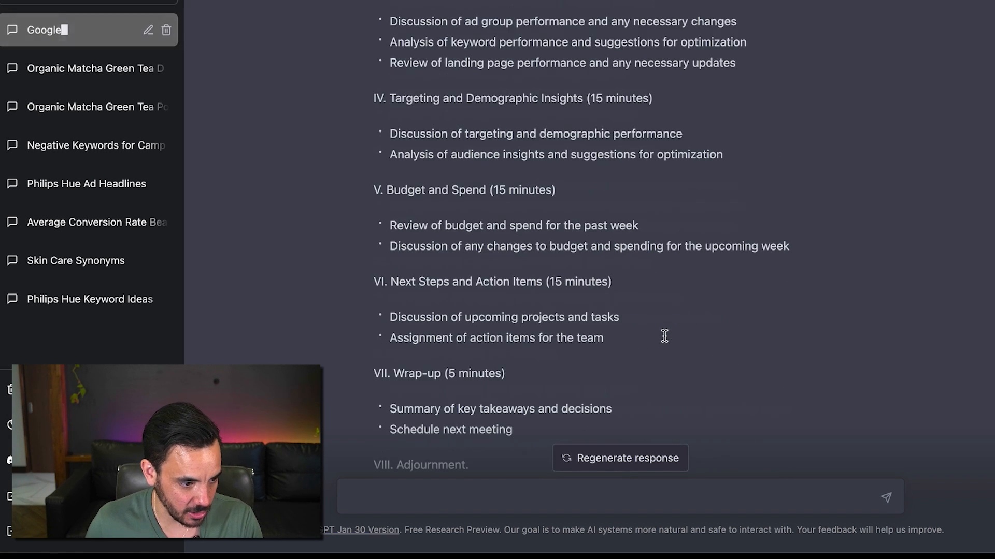
{"action": "type", "text": "Woah that's really"}
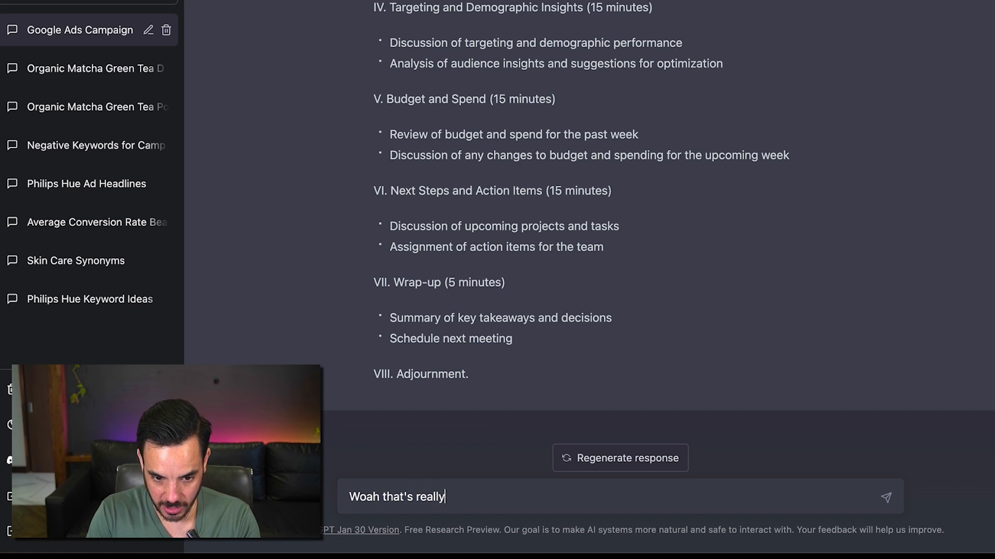
{"action": "type", "text": "long. S"}
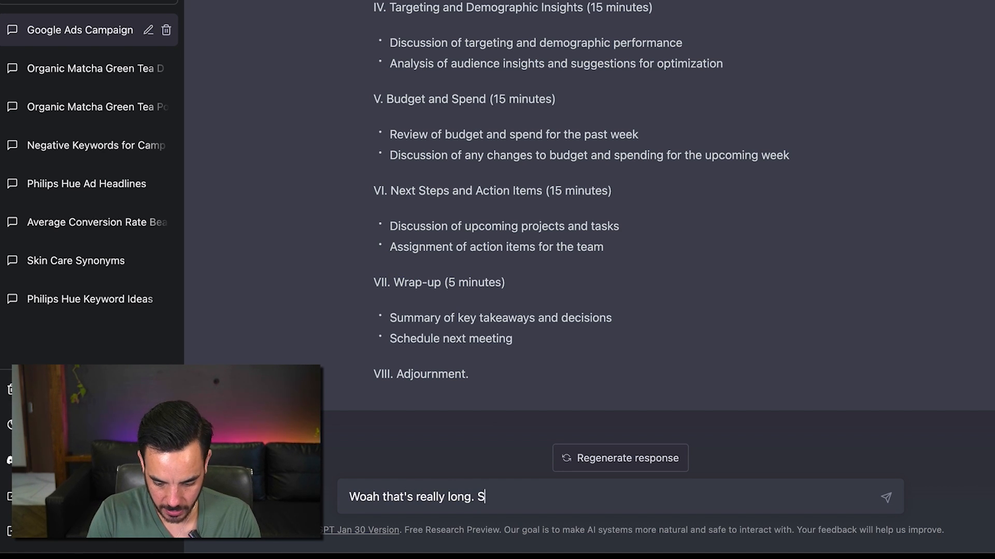
{"action": "type", "text": "implify this,"}
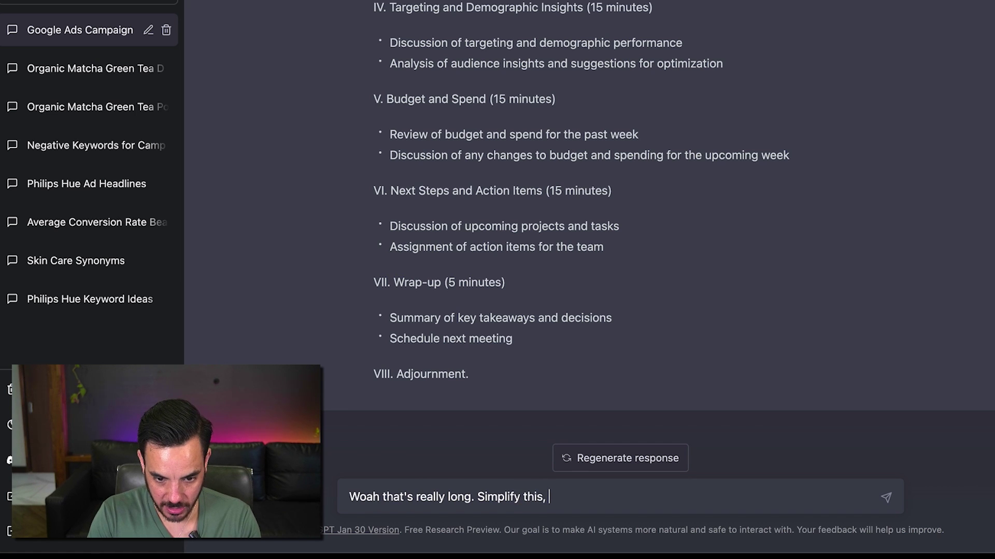
{"action": "type", "text": "make the agenda"}
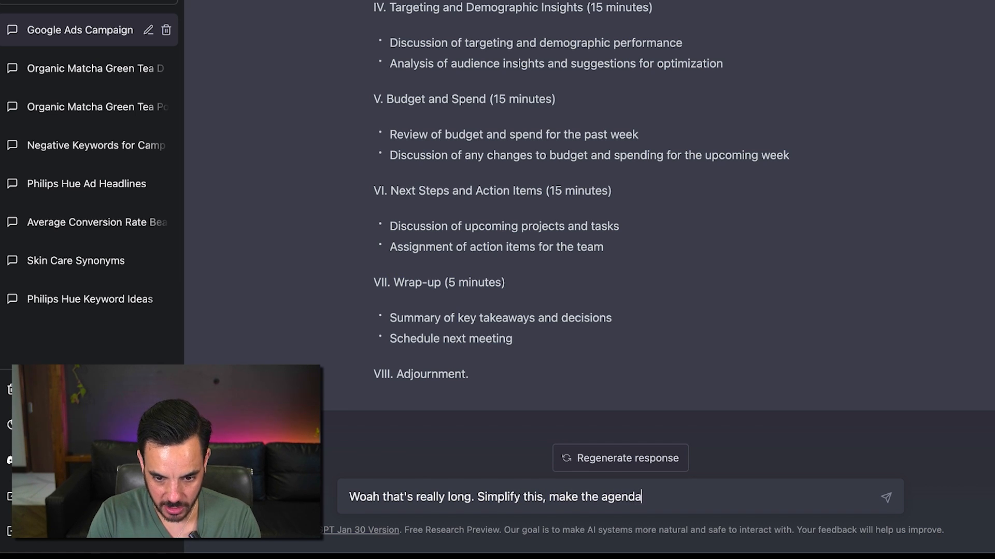
{"action": "type", "text": "shorter, and make it fit inside 30 min"}
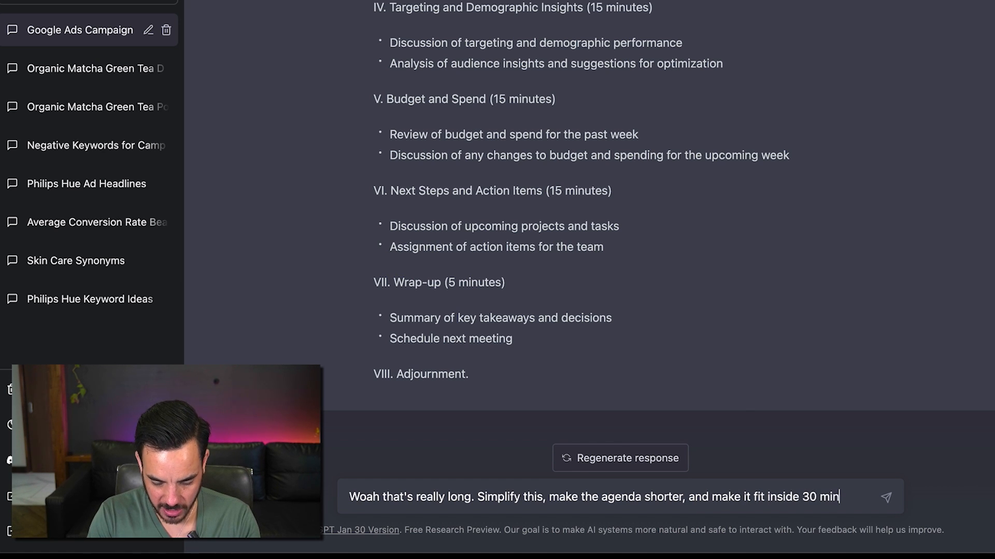
{"action": "type", "text": "utes"}
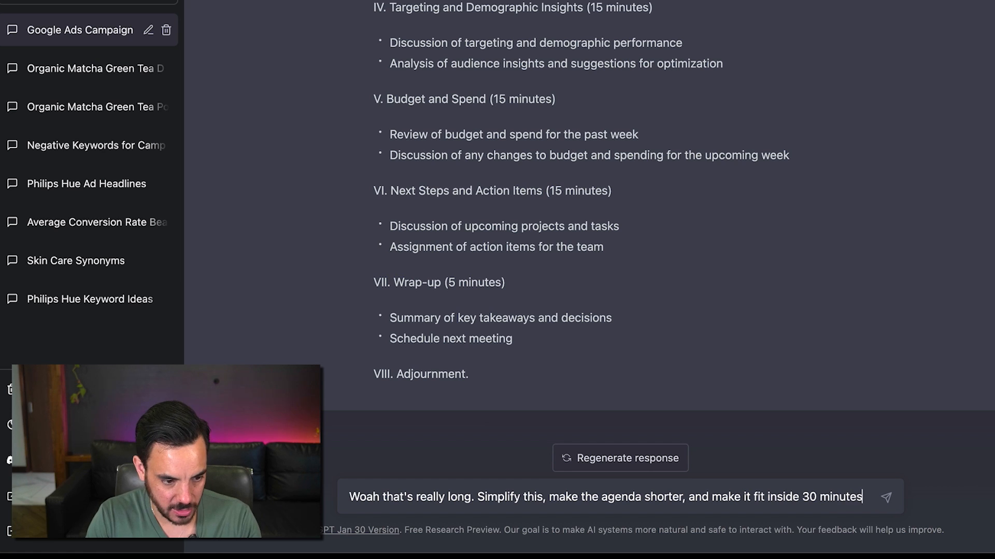
{"action": "type", "text": "."}
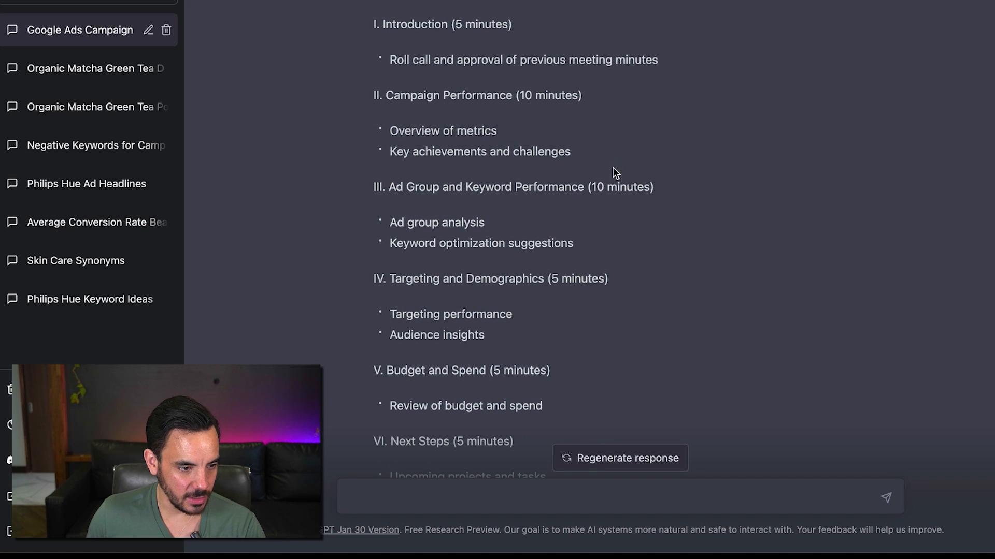
Step: Scroll through the shortened 30-minute agenda down to its wrap-up and adjournment
{"action": "scroll", "scroll_direction": "down", "scroll_amount": 3}
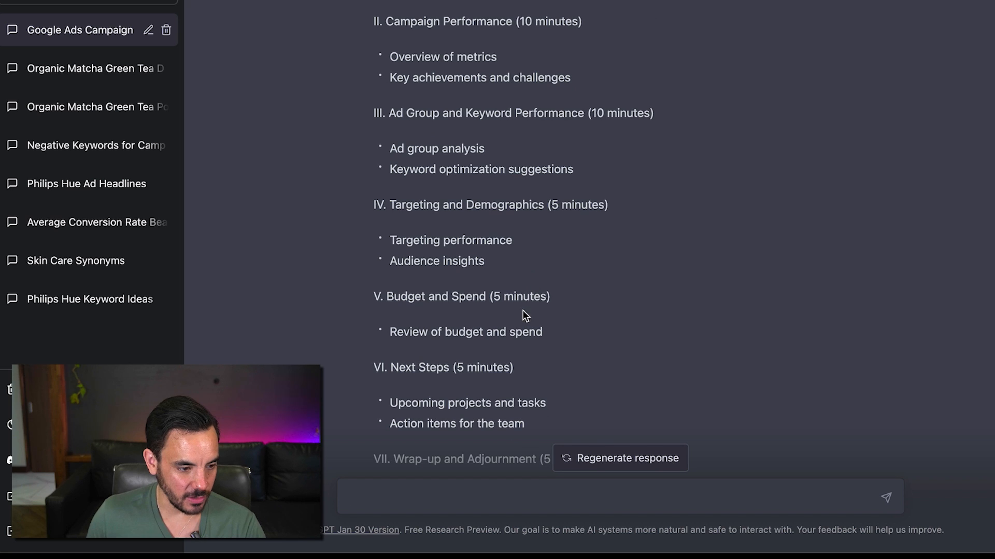
{"action": "scroll", "scroll_direction": "down", "scroll_amount": 3}
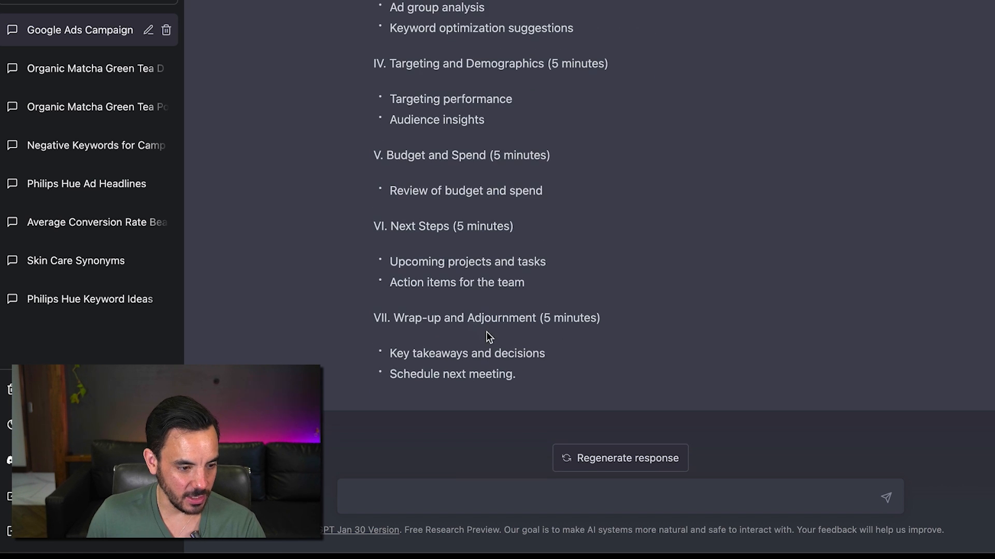
{"action": "mouse_move", "coordinate": [616, 342]}
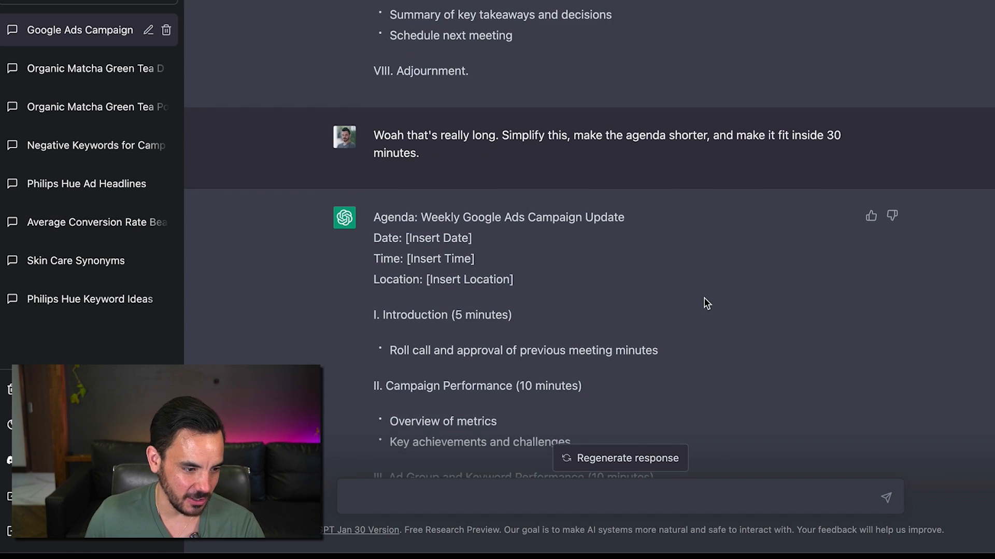
{"action": "scroll", "scroll_direction": "down", "scroll_amount": 3}
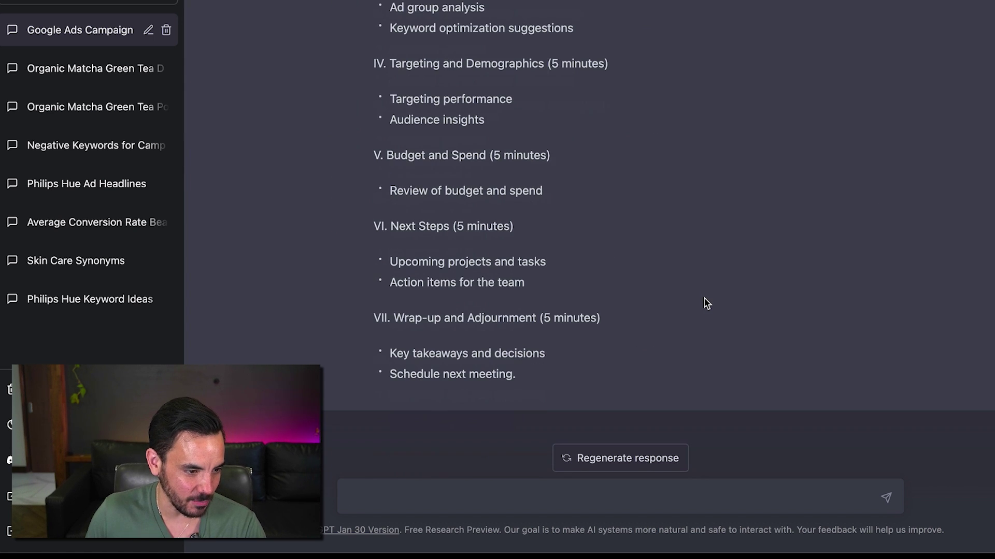
{"action": "mouse_move", "coordinate": [626, 373]}
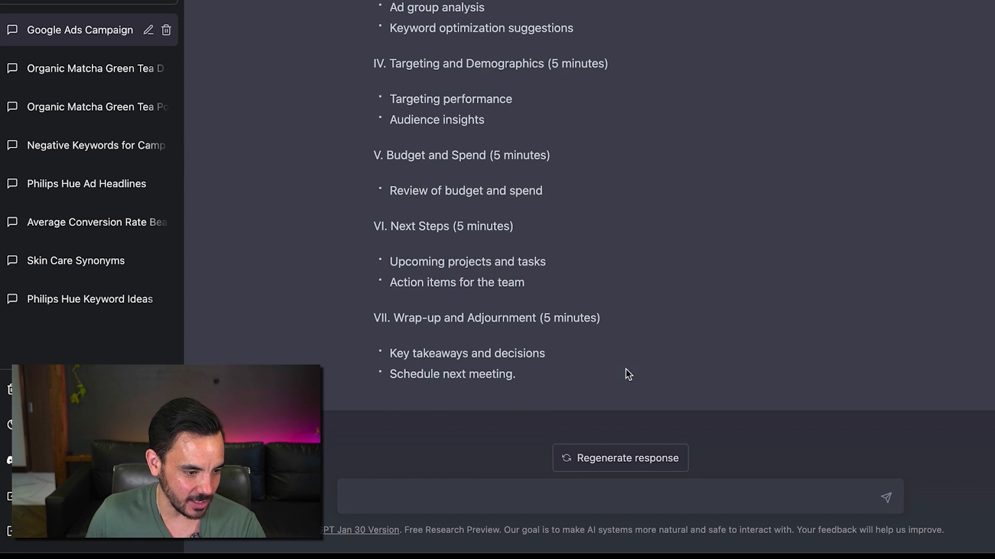